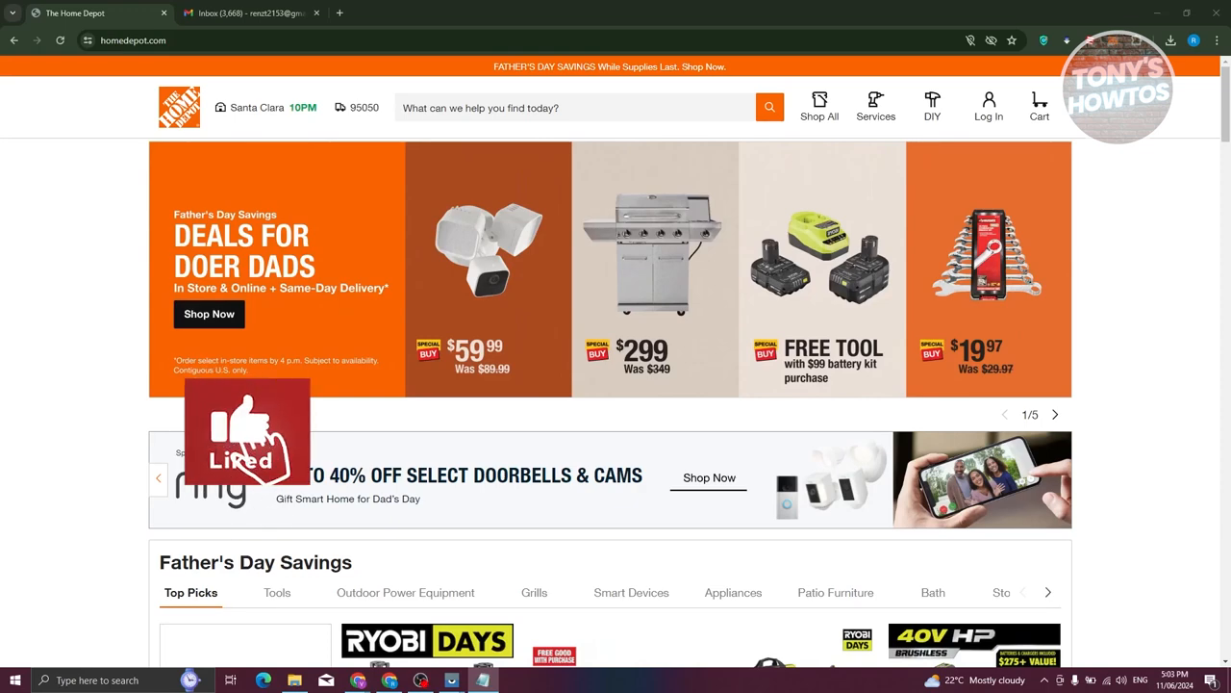
# Choose Register from the Log In panel to reach the Personal or Pro Xtra choice.
pyautogui.click(1054, 414)
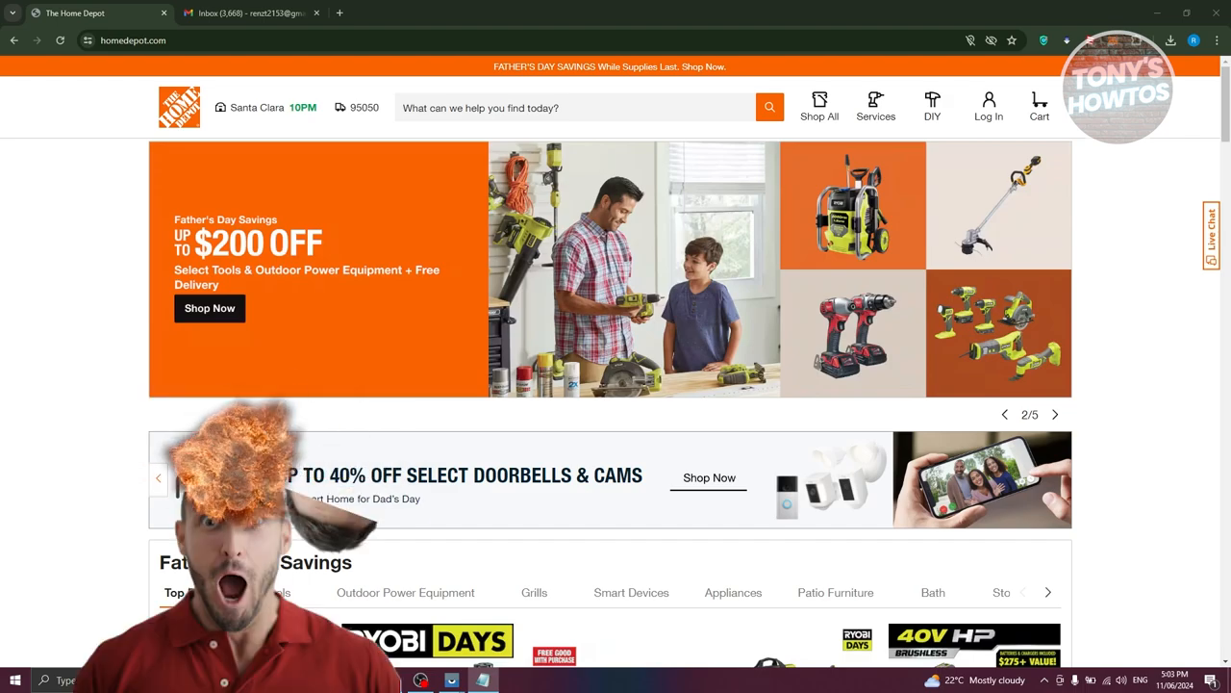
pyautogui.click(1055, 413)
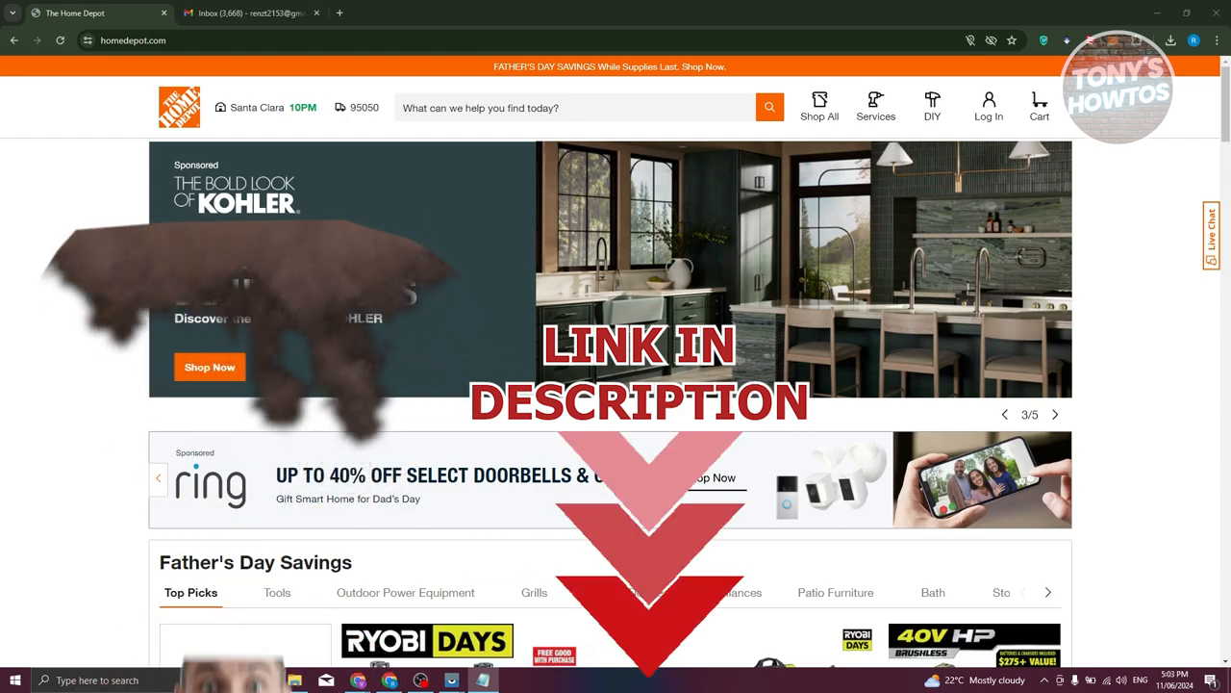
pyautogui.click(1054, 414)
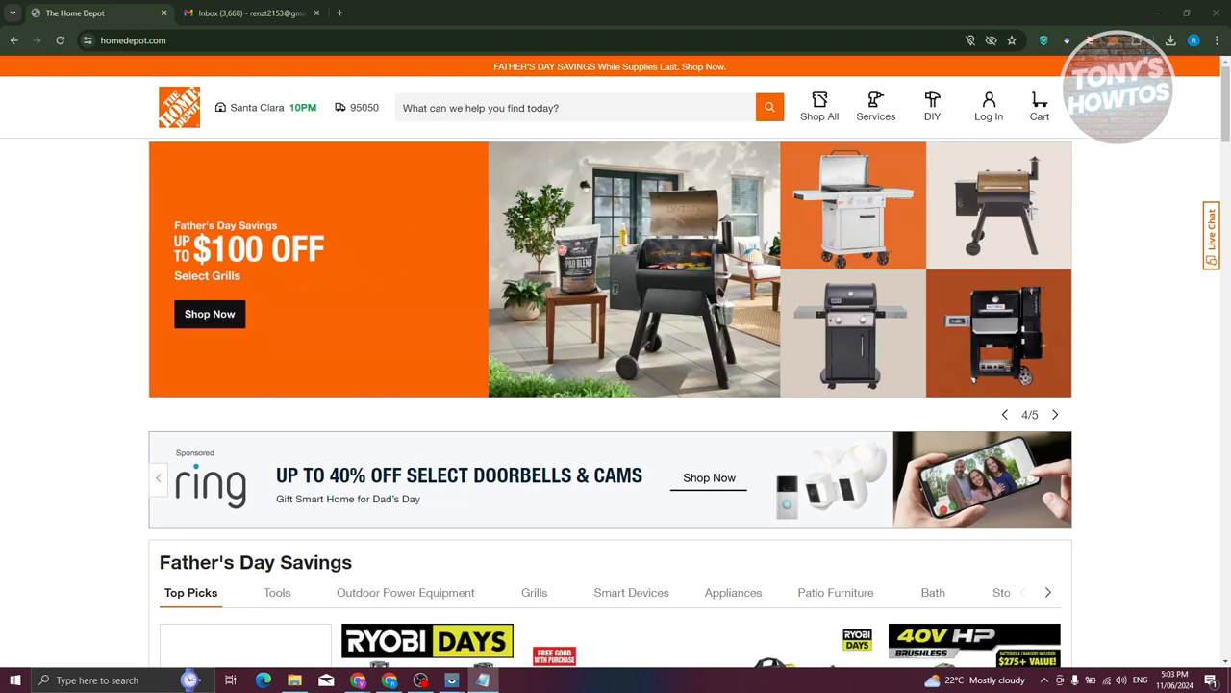
pyautogui.click(1055, 413)
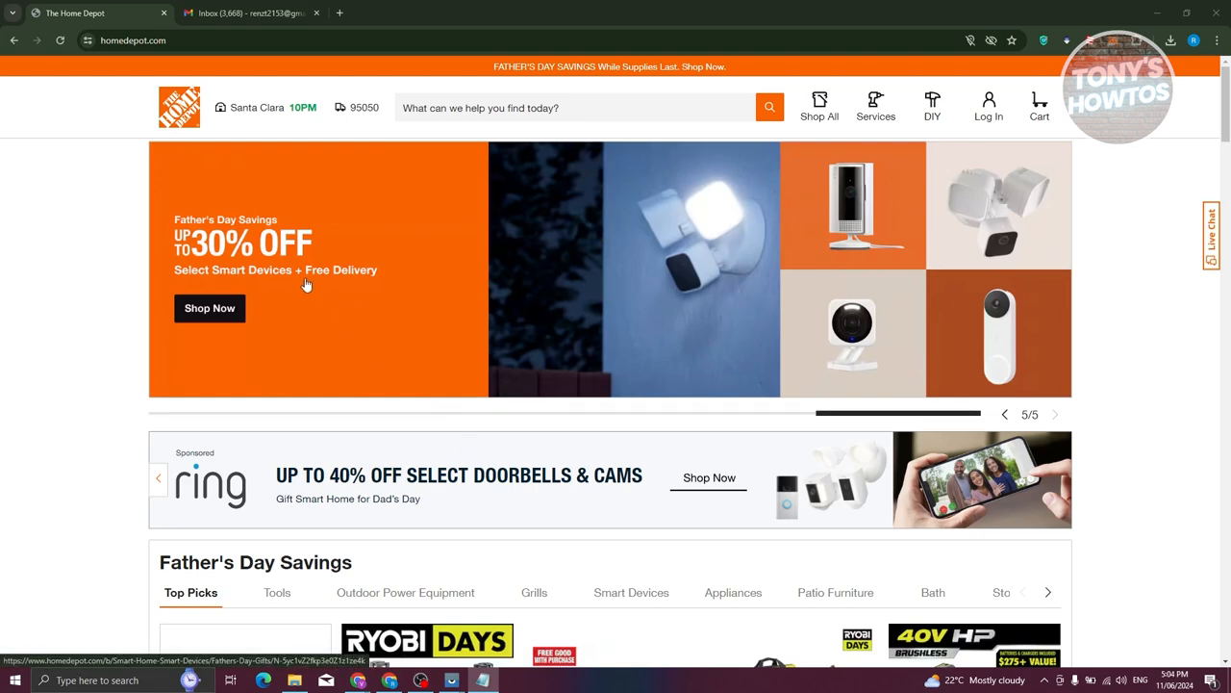
pyautogui.moveTo(989, 106)
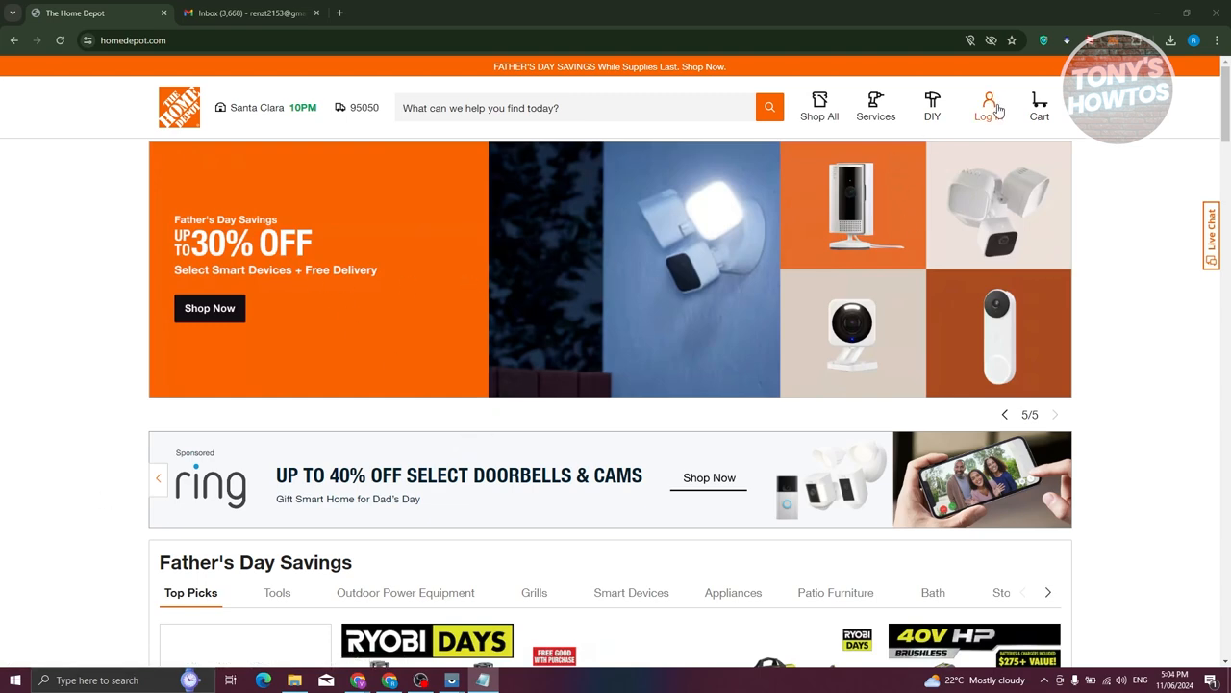
pyautogui.click(989, 106)
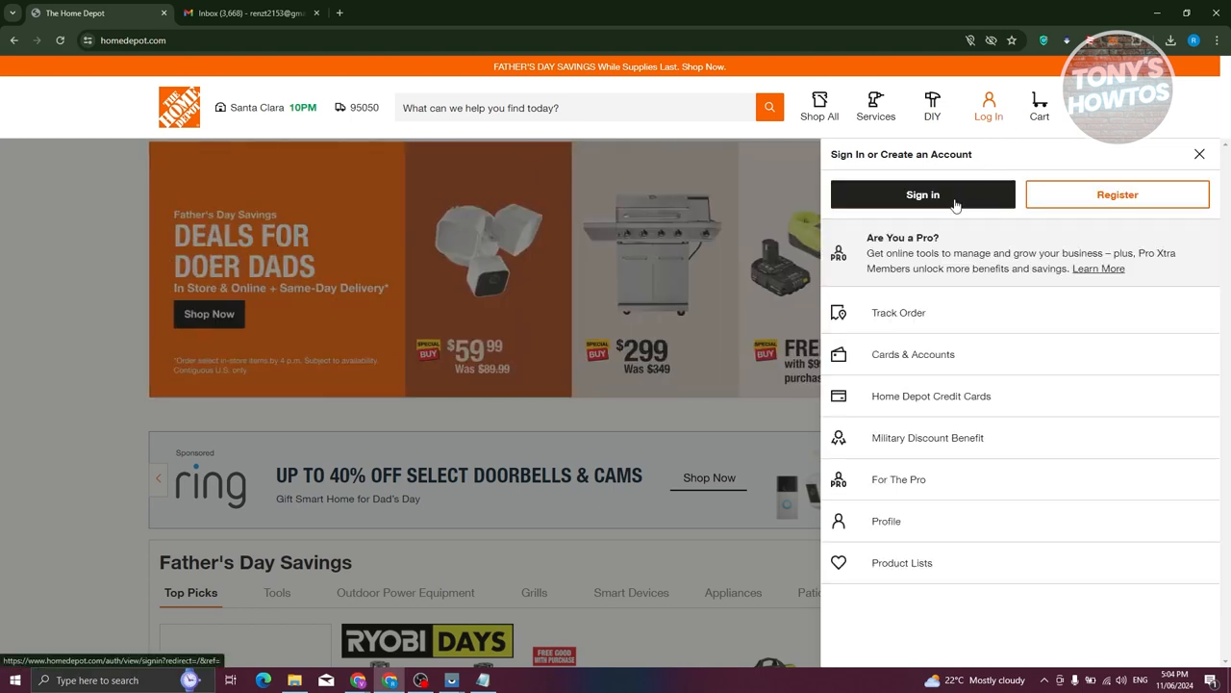
pyautogui.moveTo(1118, 195)
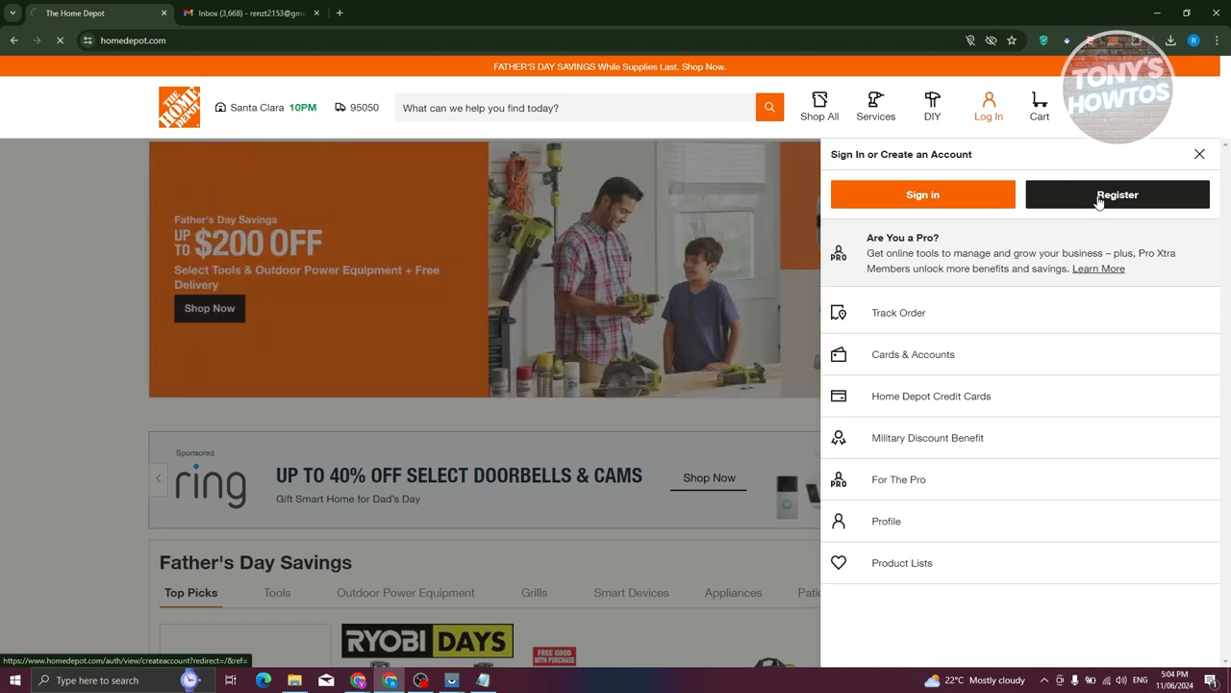
pyautogui.click(1117, 195)
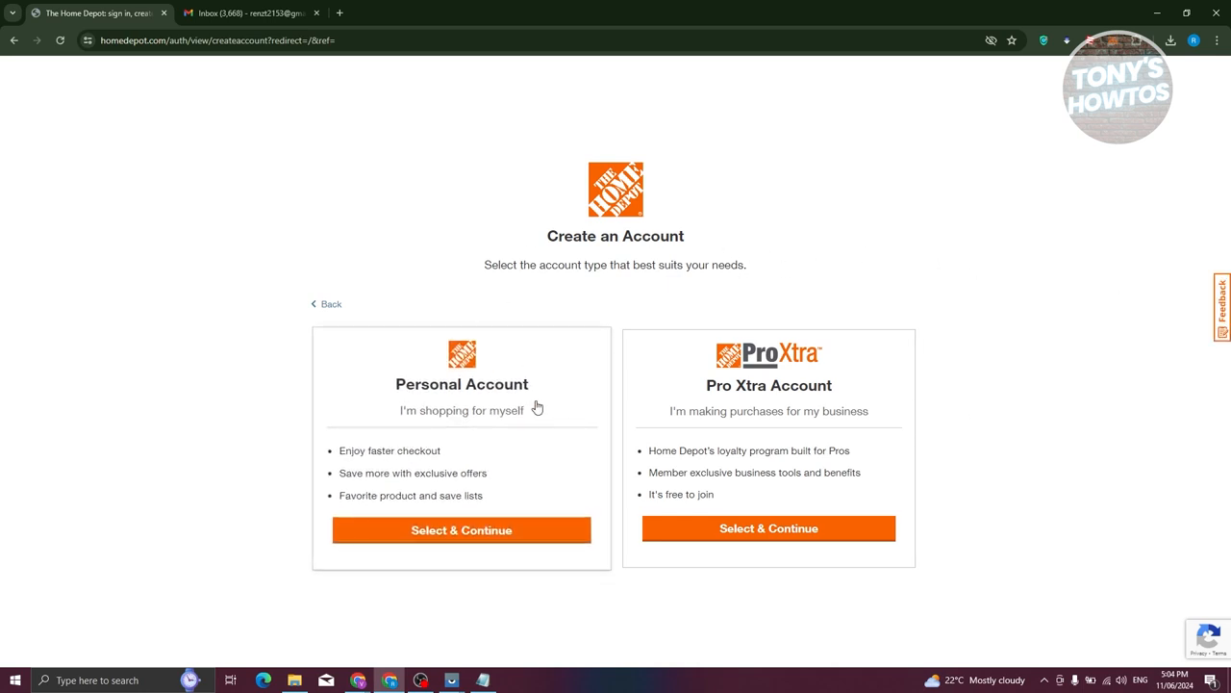
pyautogui.moveTo(467, 339)
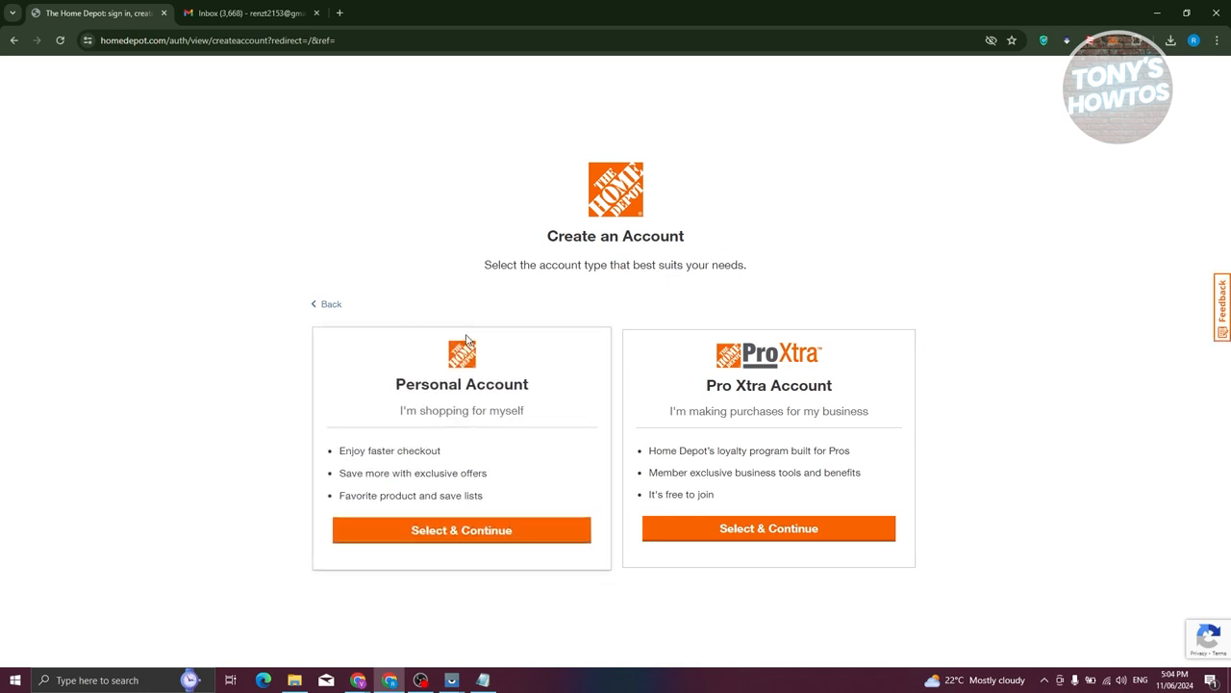
pyautogui.moveTo(481, 421)
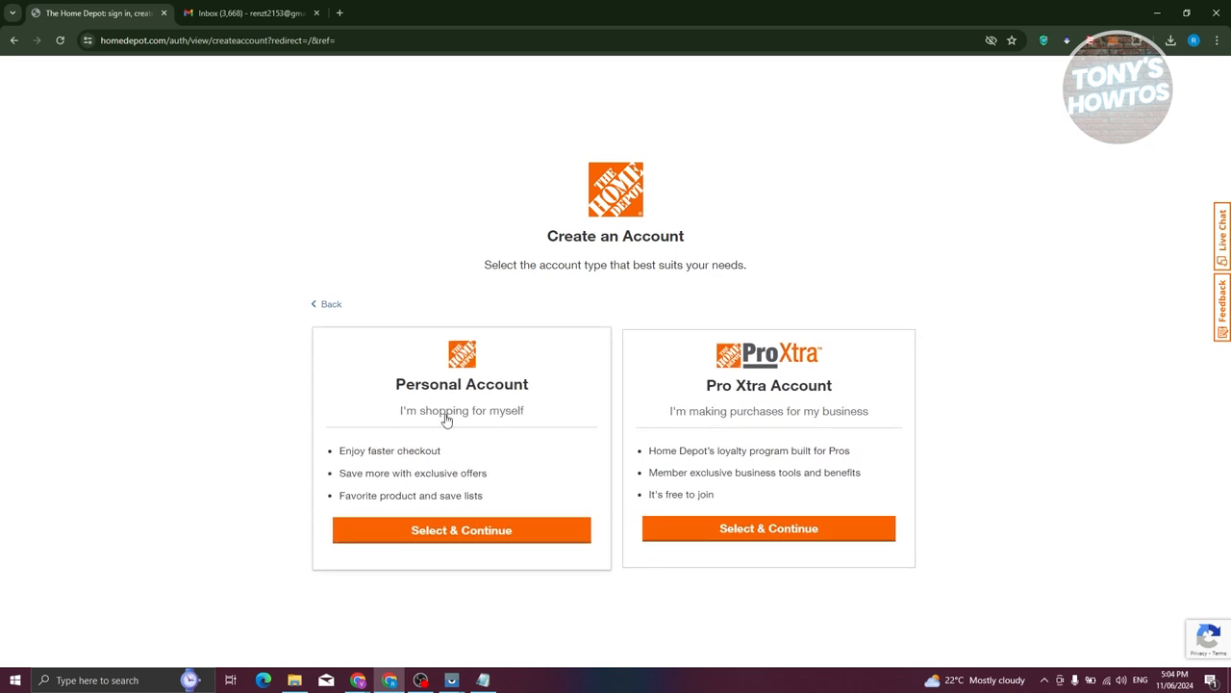
pyautogui.moveTo(461, 414)
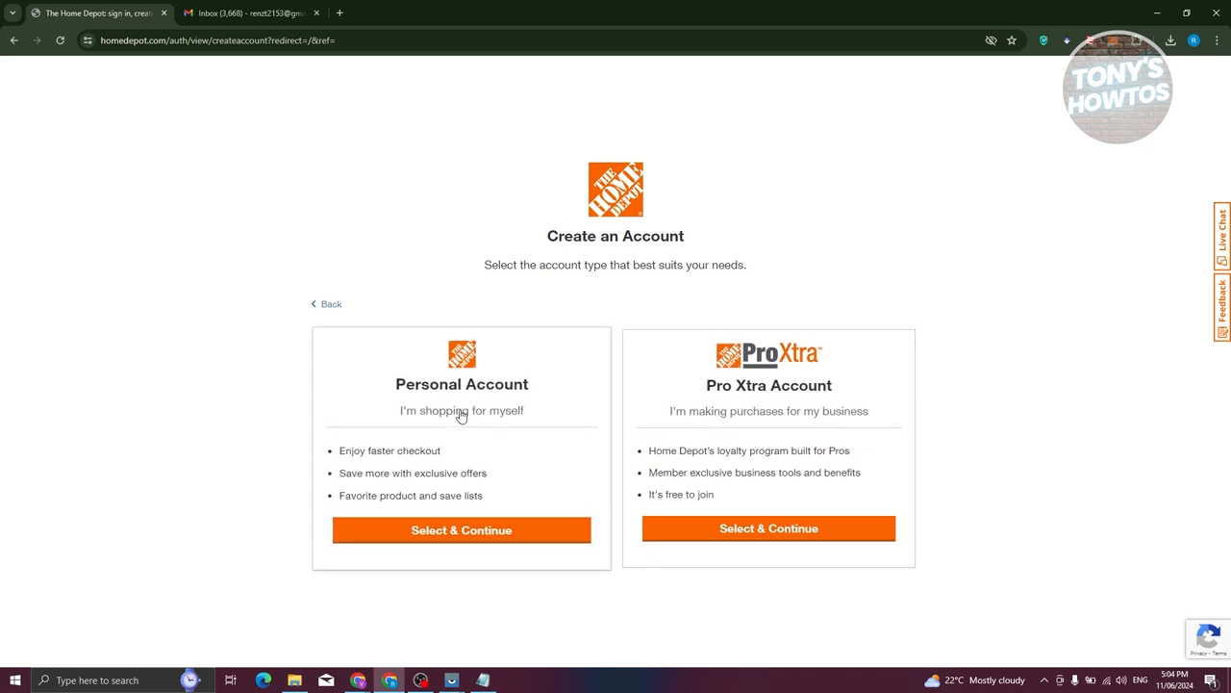
# Select the Personal account, glance at Gmail, and return to the empty sign-up form.
pyautogui.click(462, 530)
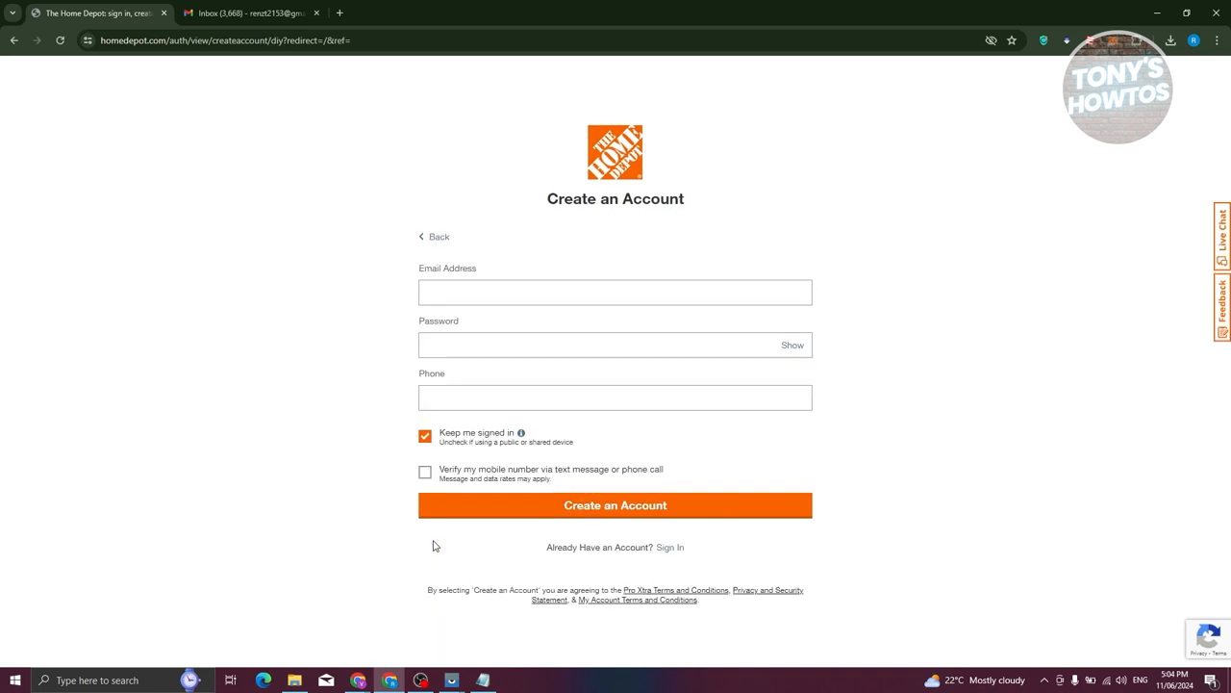
pyautogui.moveTo(365, 528)
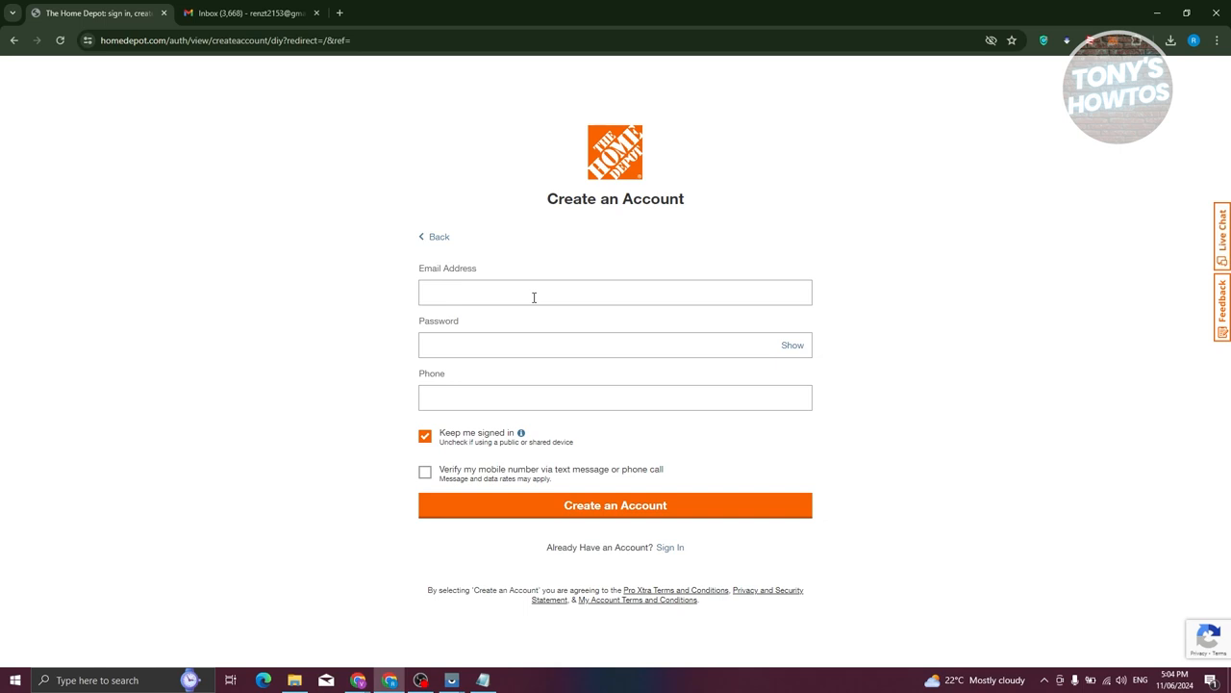
pyautogui.moveTo(485, 382)
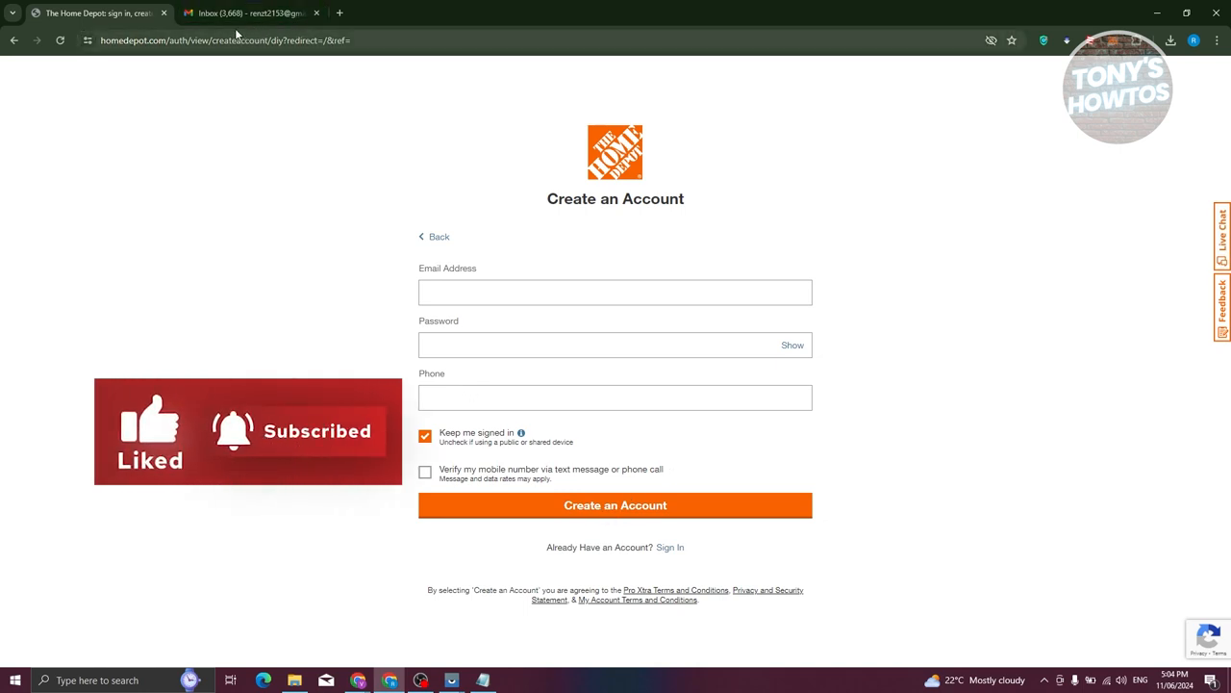
pyautogui.click(252, 13)
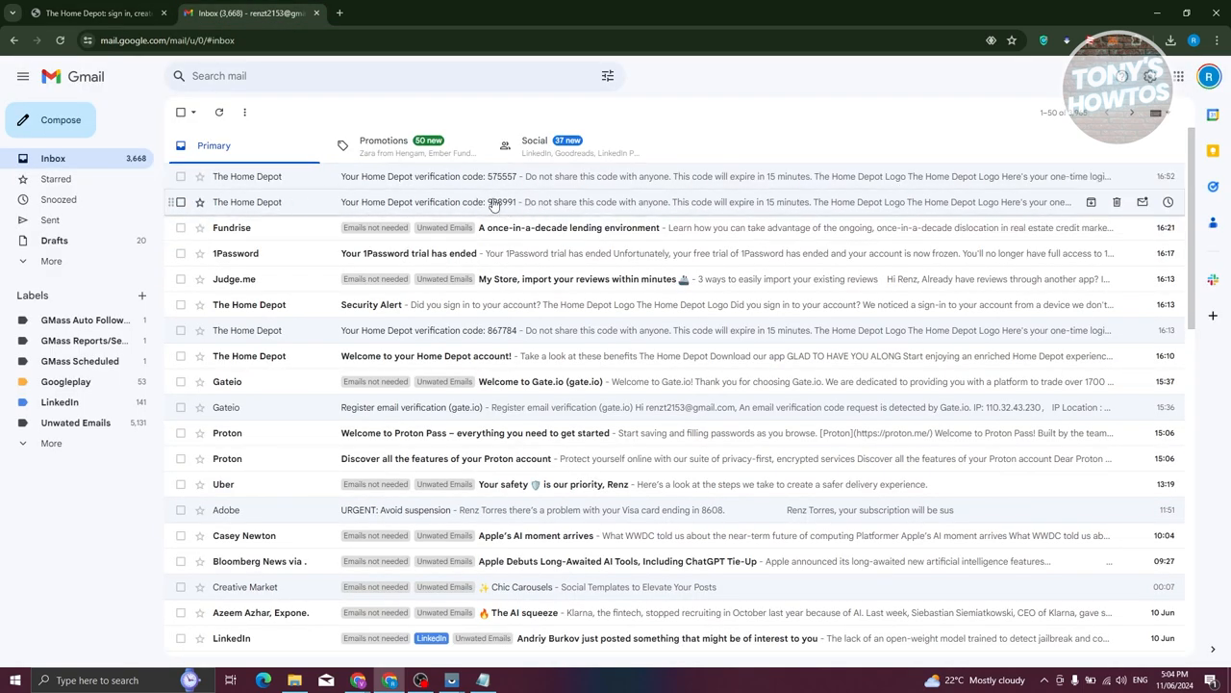
pyautogui.click(97, 12)
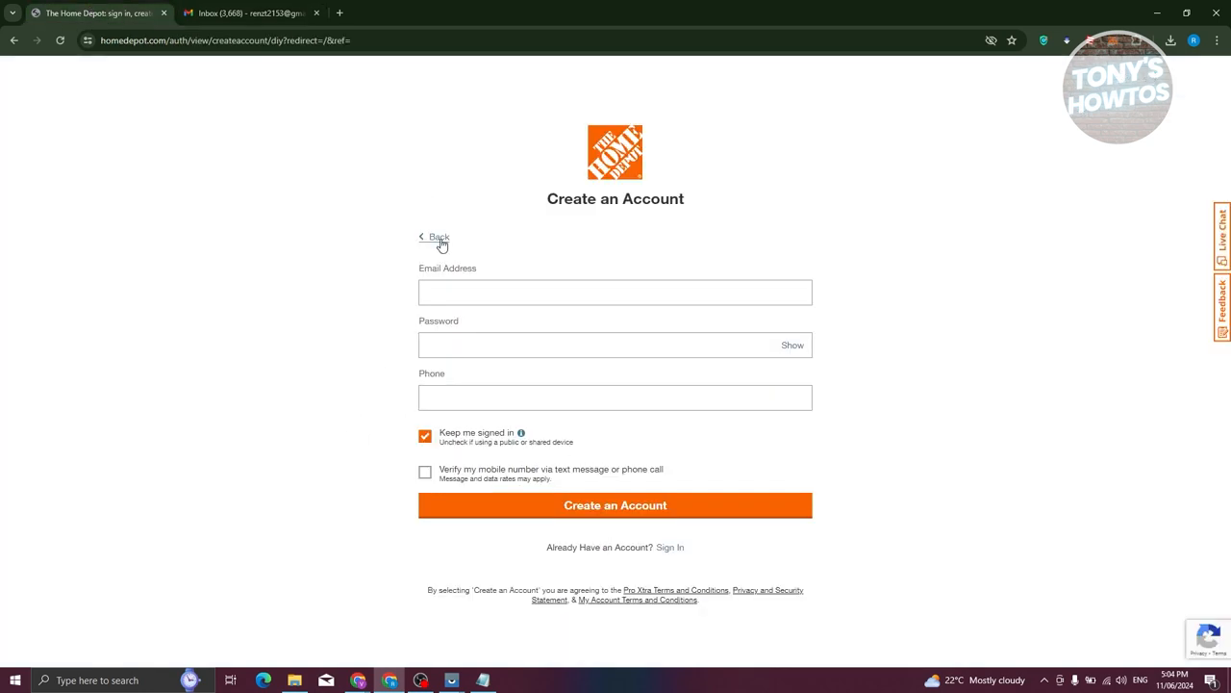
# Abandon registration and sign in with the saved email to reach the verification code page.
pyautogui.click(434, 237)
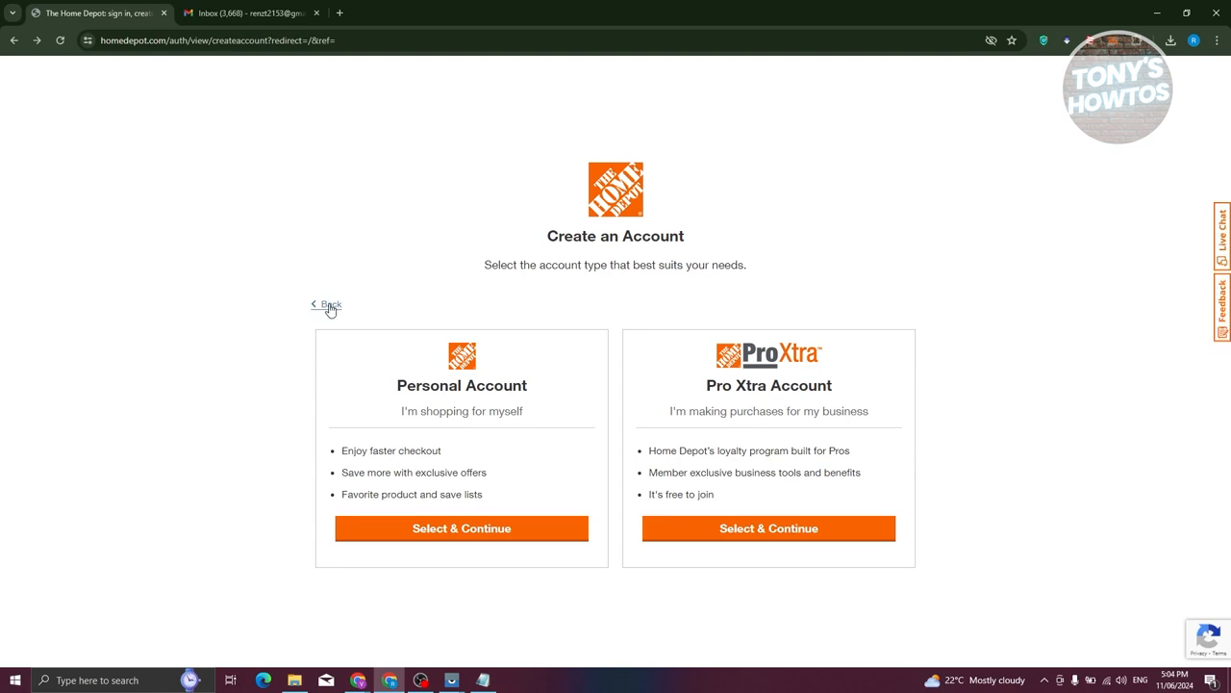
pyautogui.click(328, 304)
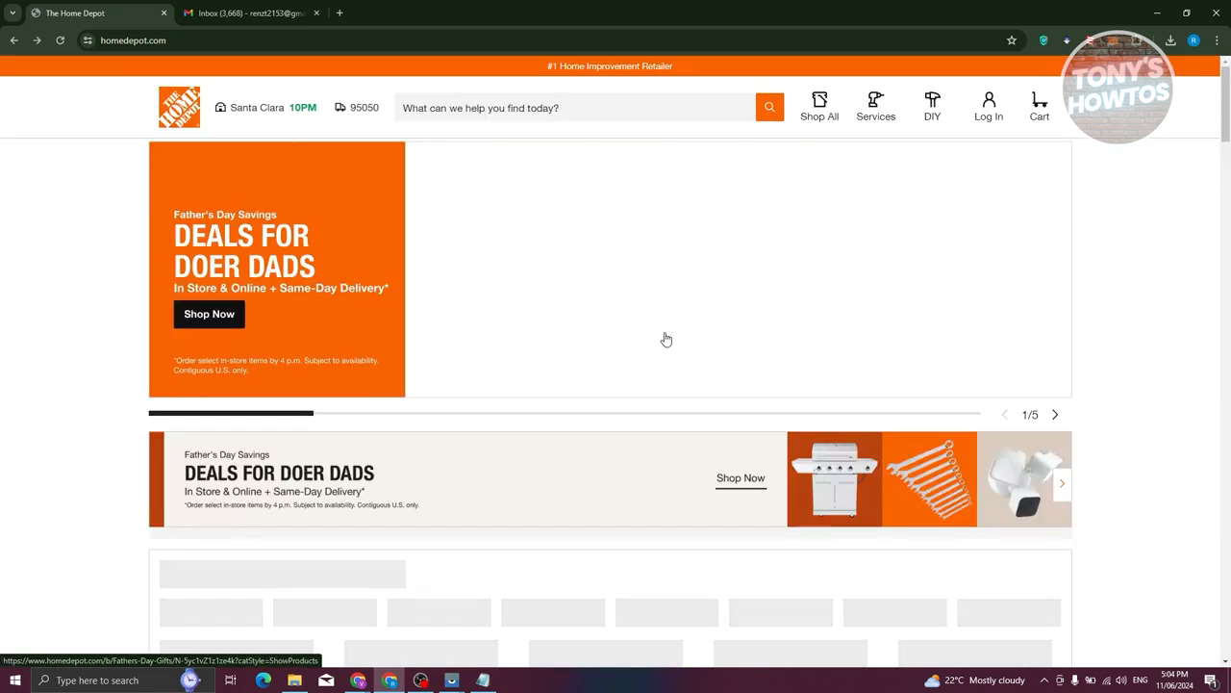
pyautogui.click(989, 105)
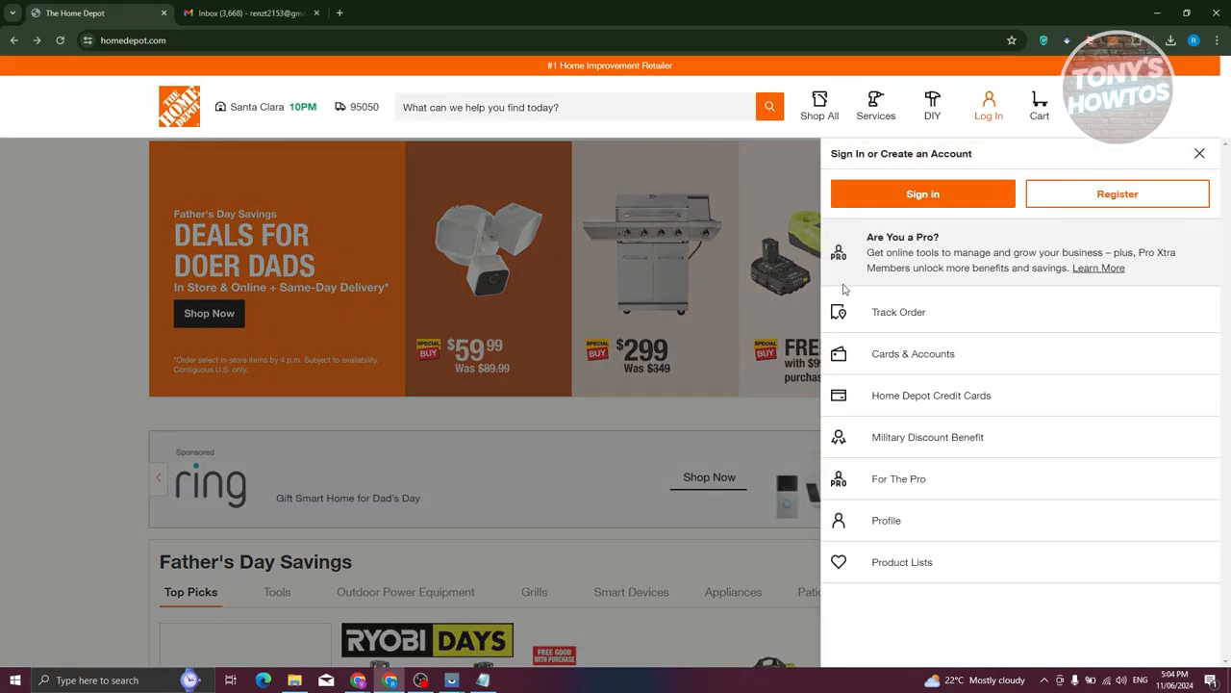
pyautogui.click(922, 193)
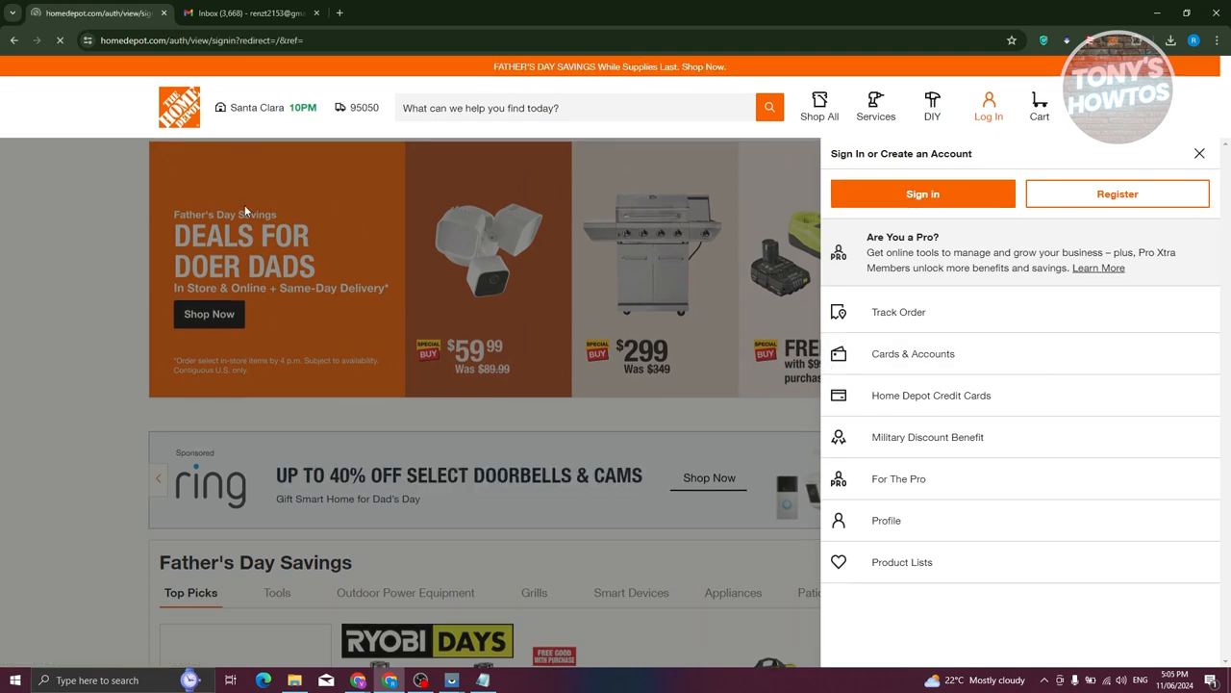
pyautogui.click(922, 193)
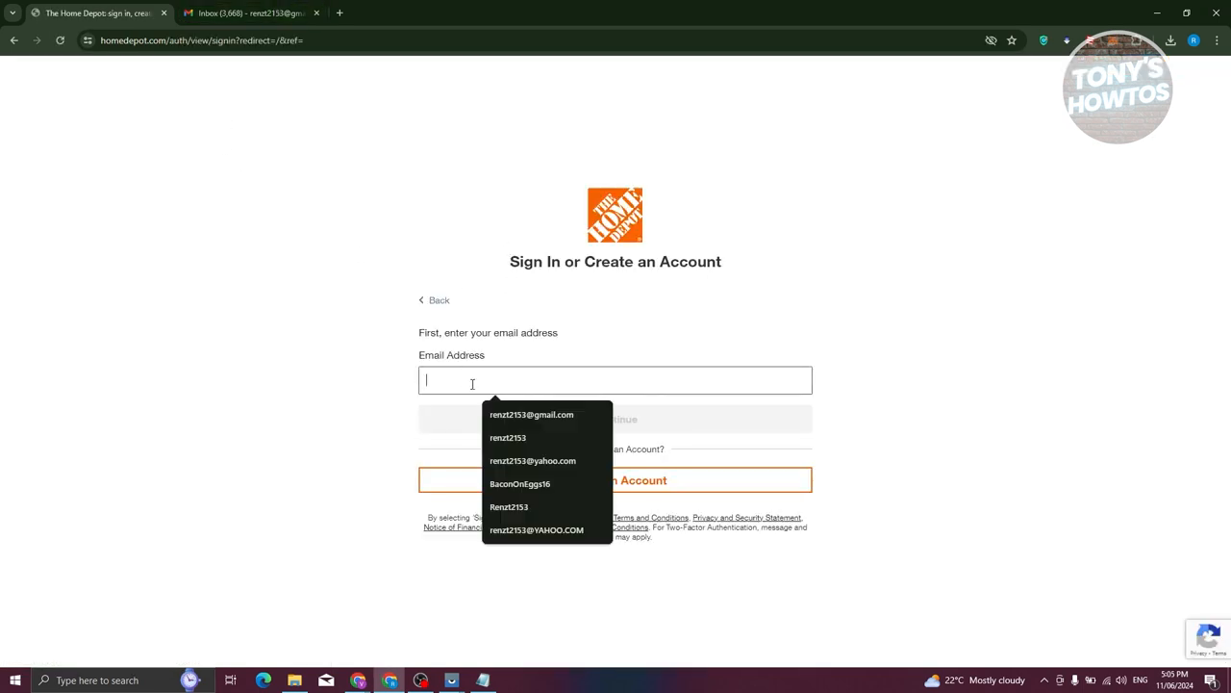
pyautogui.click(532, 414)
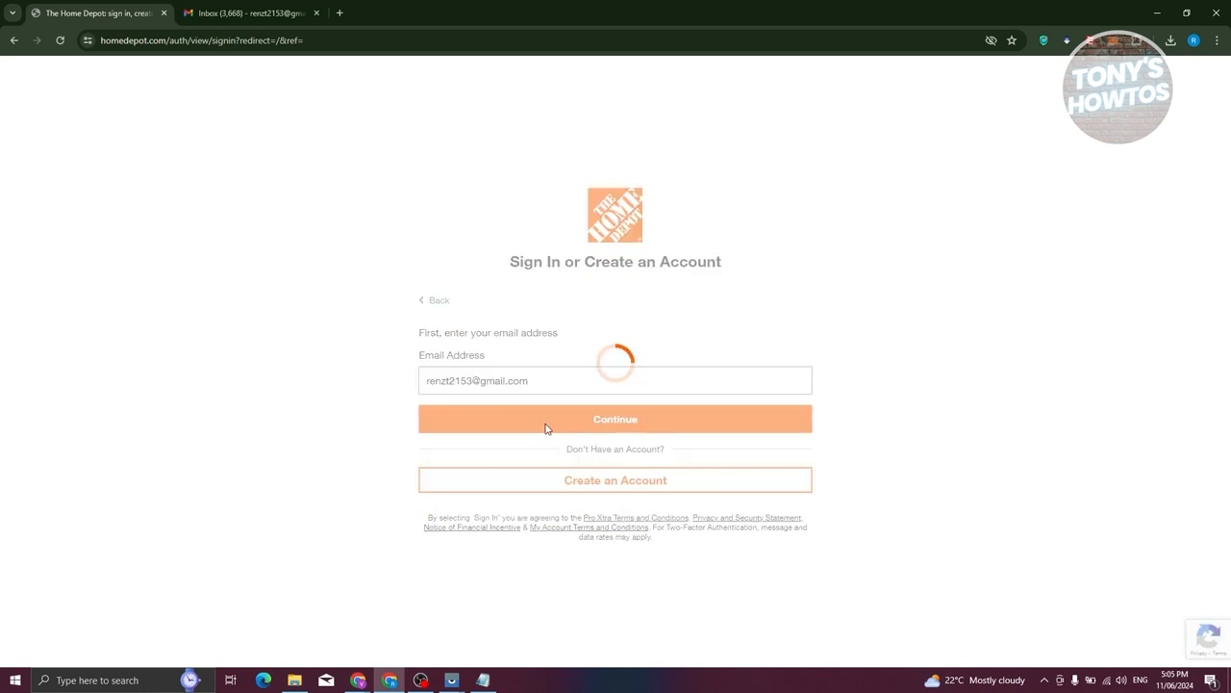
pyautogui.click(615, 419)
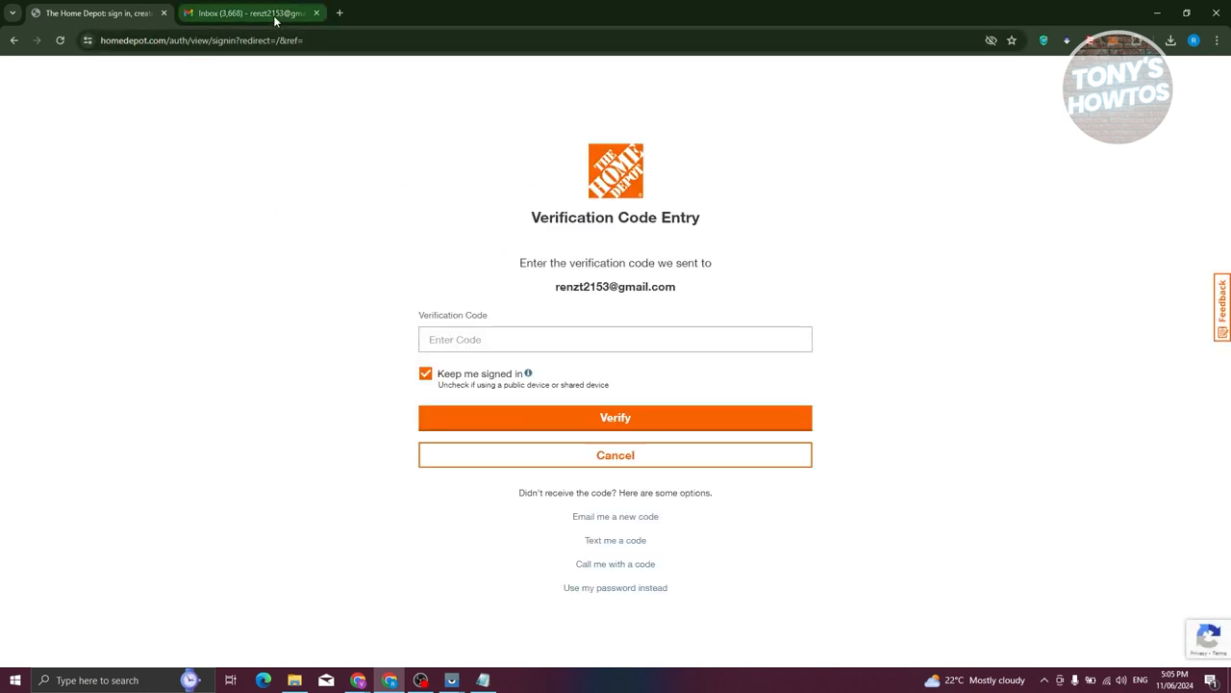
# Copy the one-time code from the Home Depot verification email in Gmail.
pyautogui.click(250, 12)
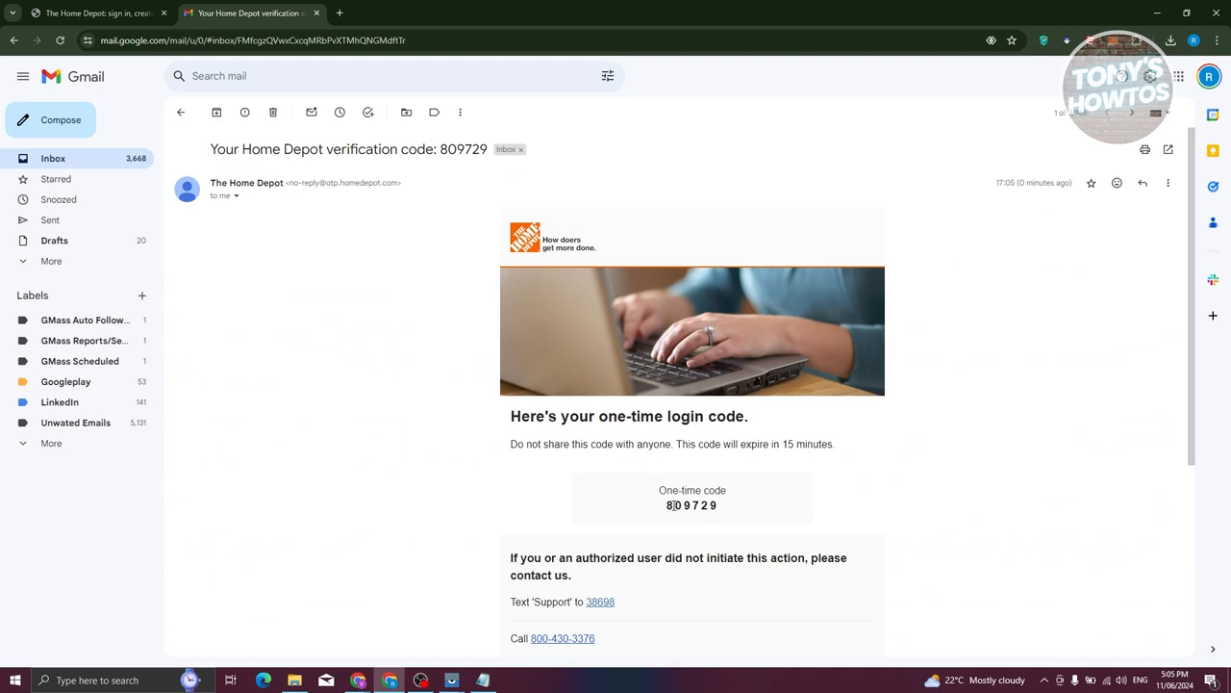
pyautogui.rightClick(692, 505)
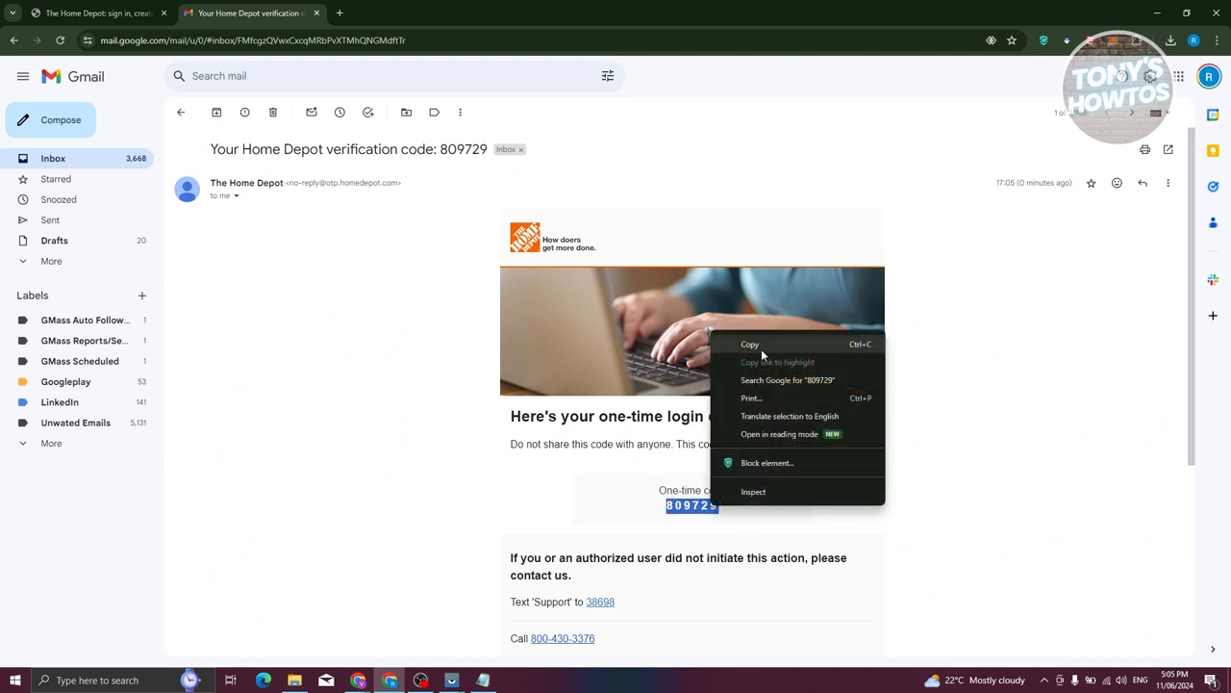
# Paste the emailed code into Verification Code and verify it to finish signing in.
pyautogui.click(97, 13)
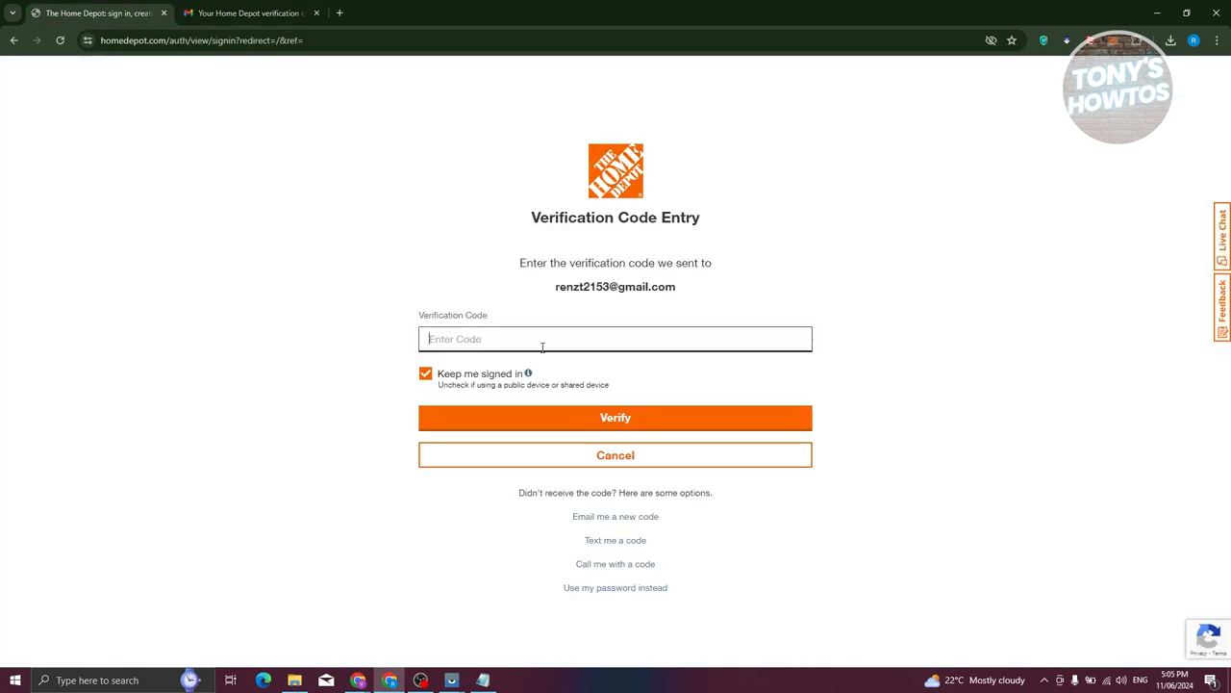
pyautogui.click(615, 417)
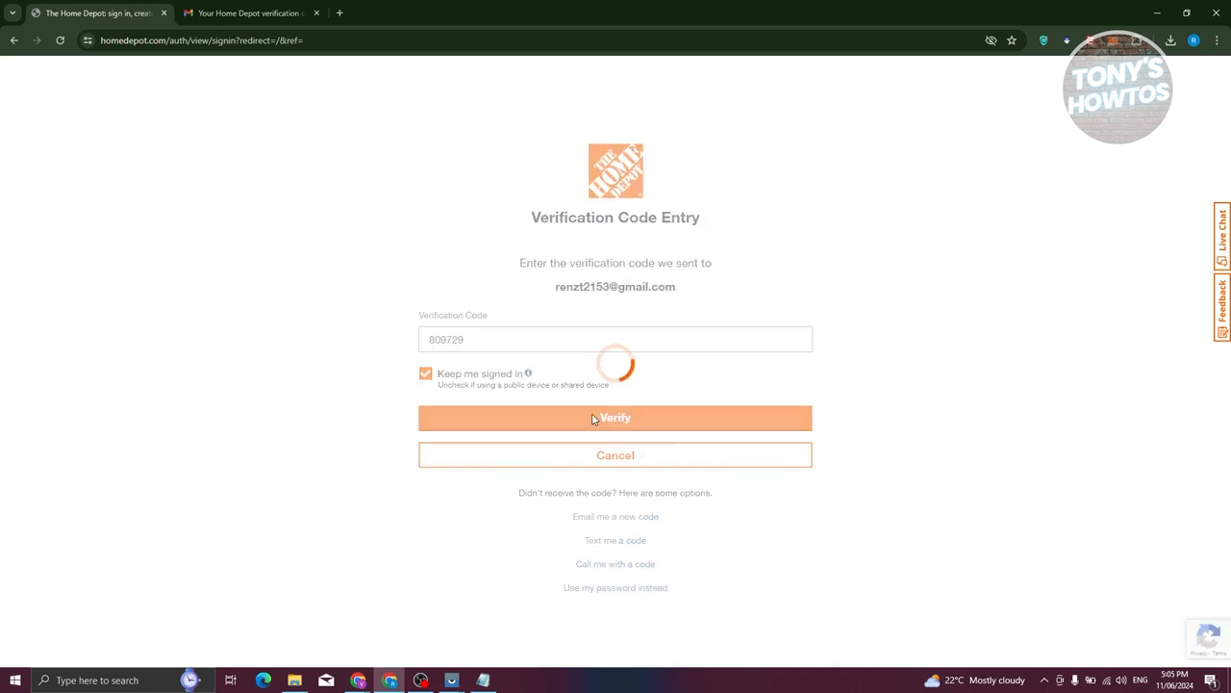
pyautogui.click(615, 416)
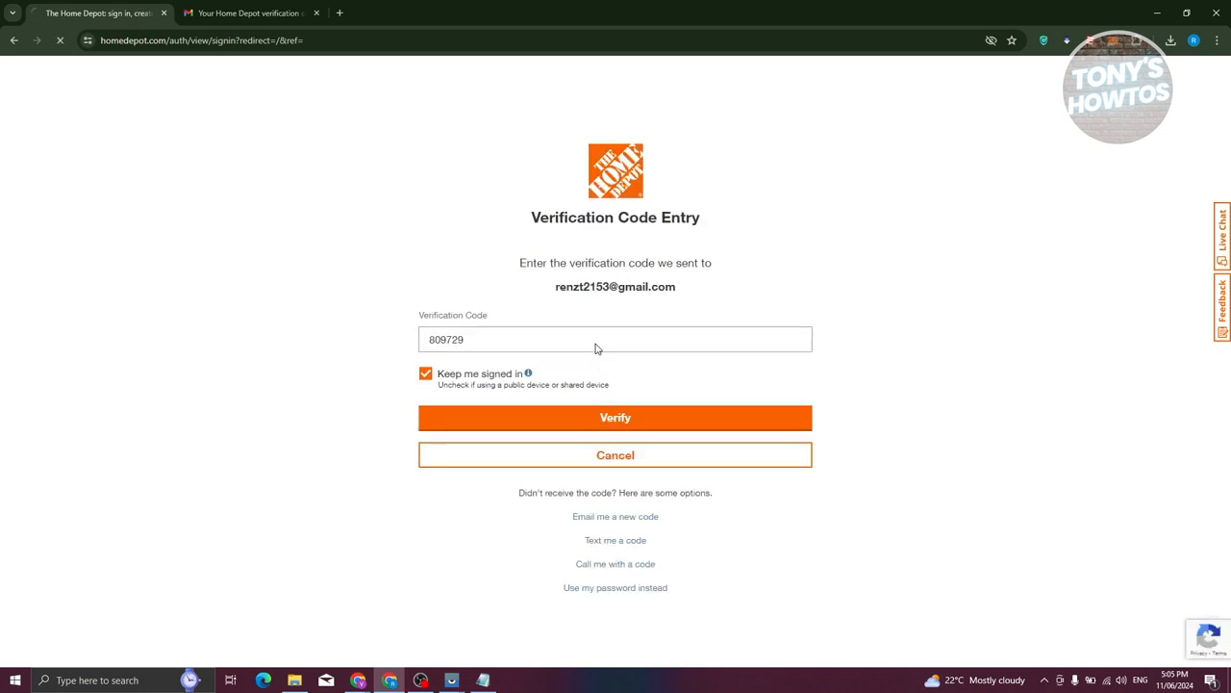
pyautogui.click(614, 416)
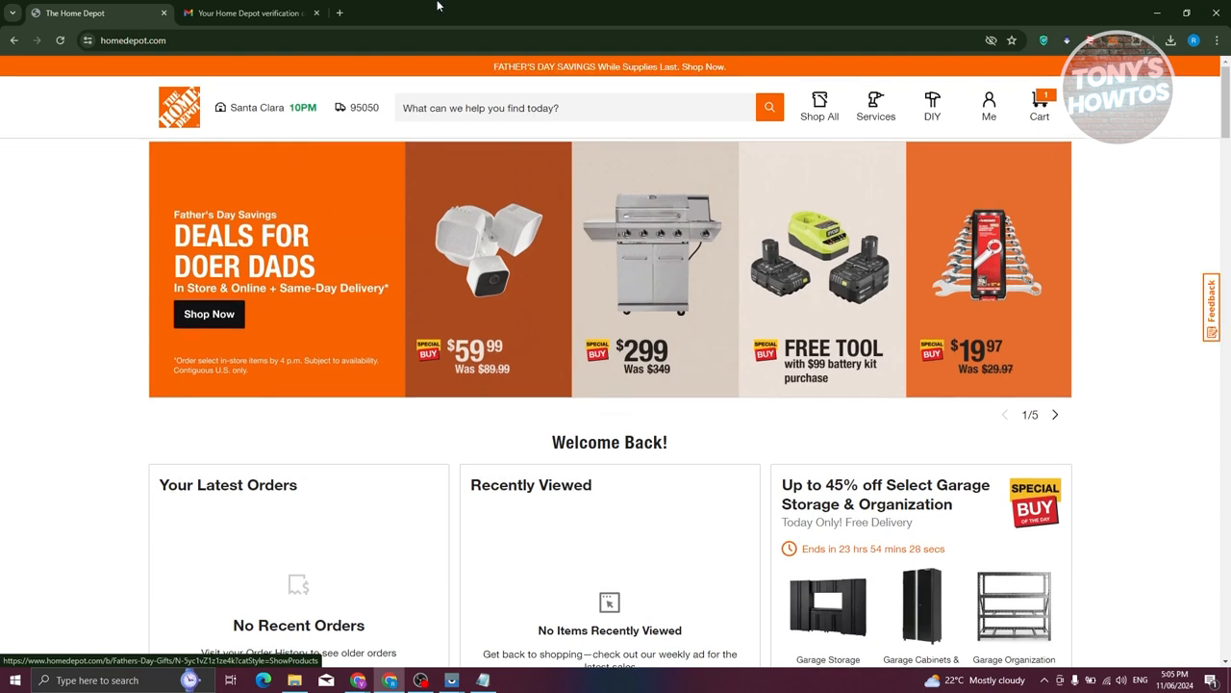
pyautogui.moveTo(248, 46)
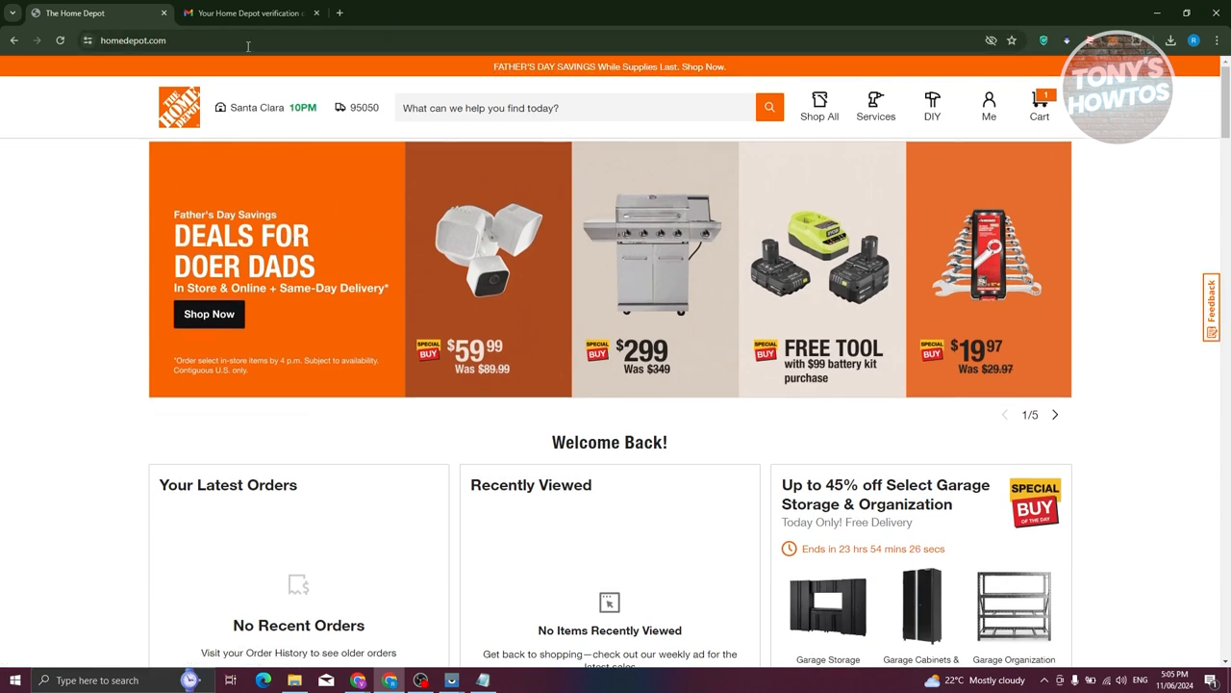
# Go to homedepot.com/c/military and scroll to 'Doing More For Those Who Serve'.
pyautogui.click(1055, 413)
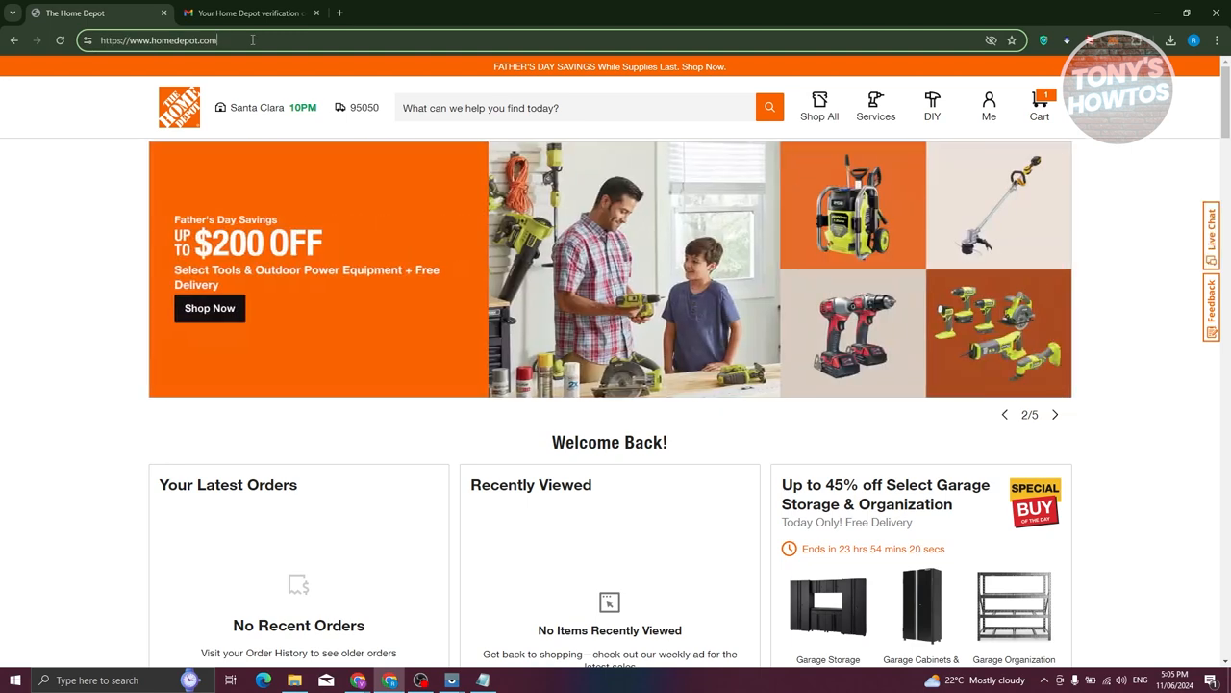
pyautogui.write('military')
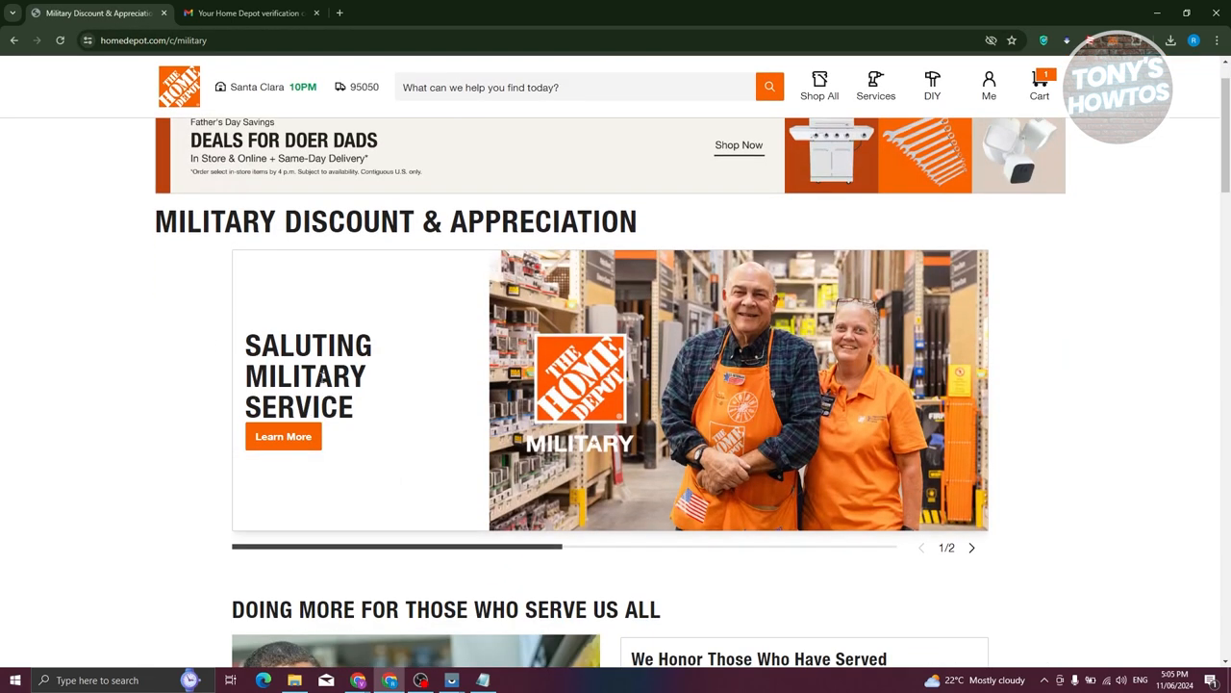
pyautogui.scroll(-3)
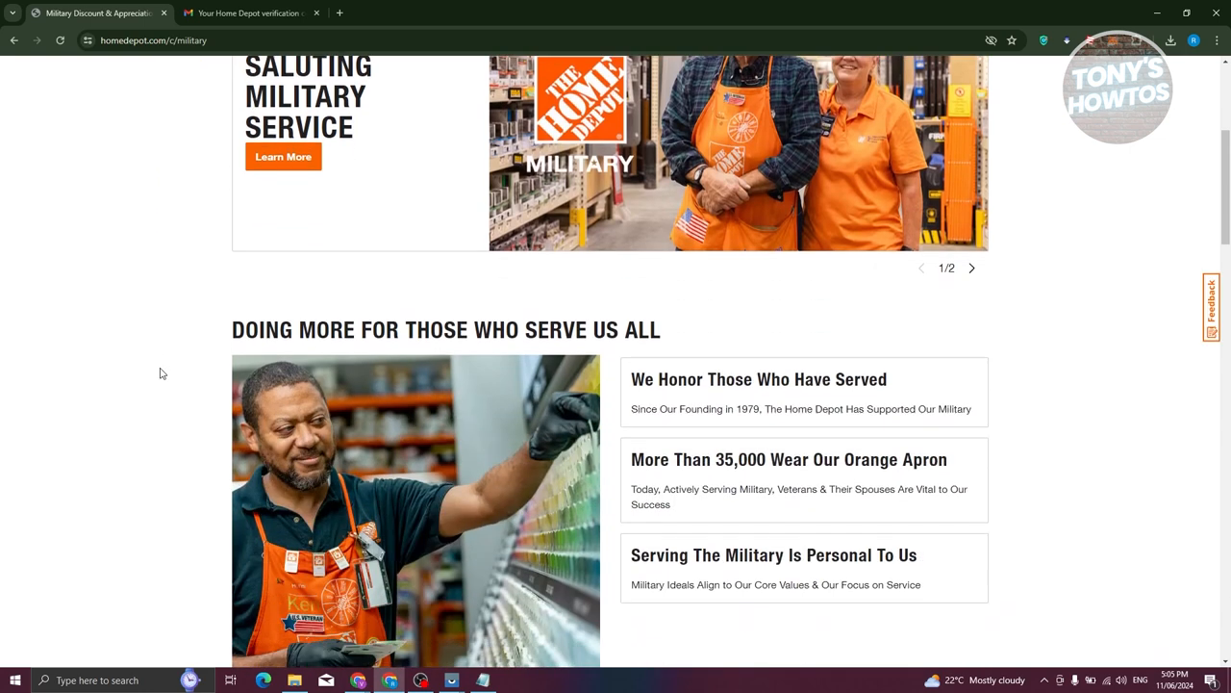
# Choose Get Started under Military Discount in Exclusive Discounts for Military.
pyautogui.scroll(-3)
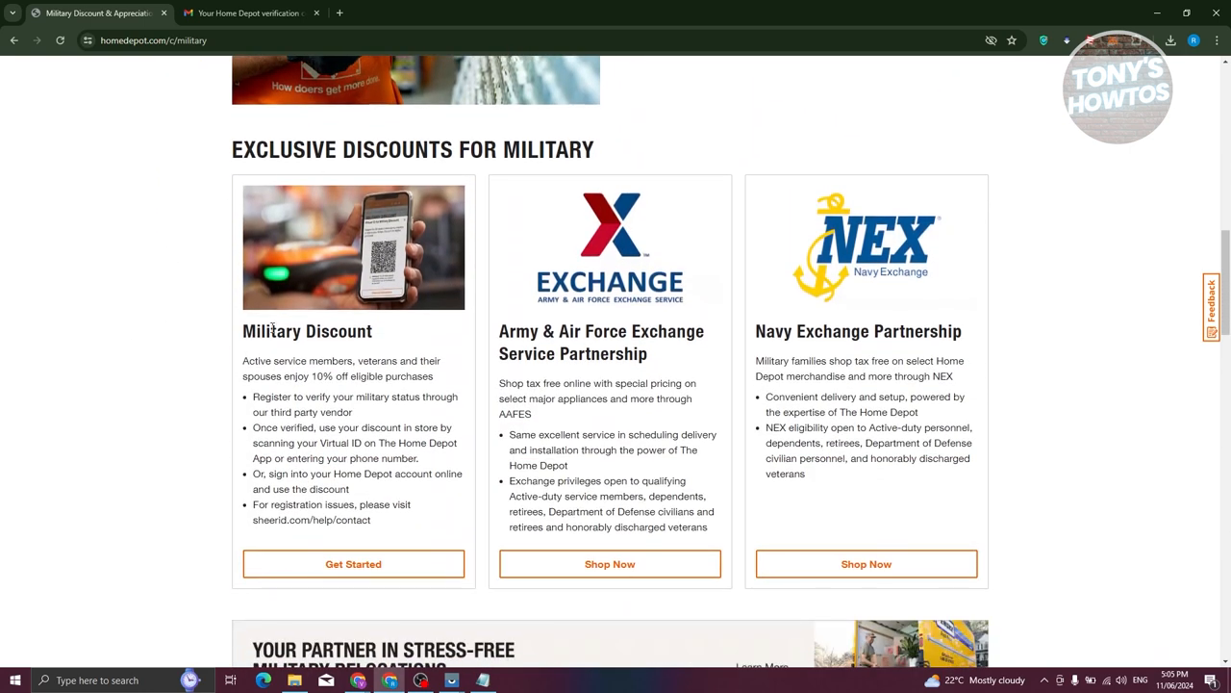
pyautogui.click(353, 564)
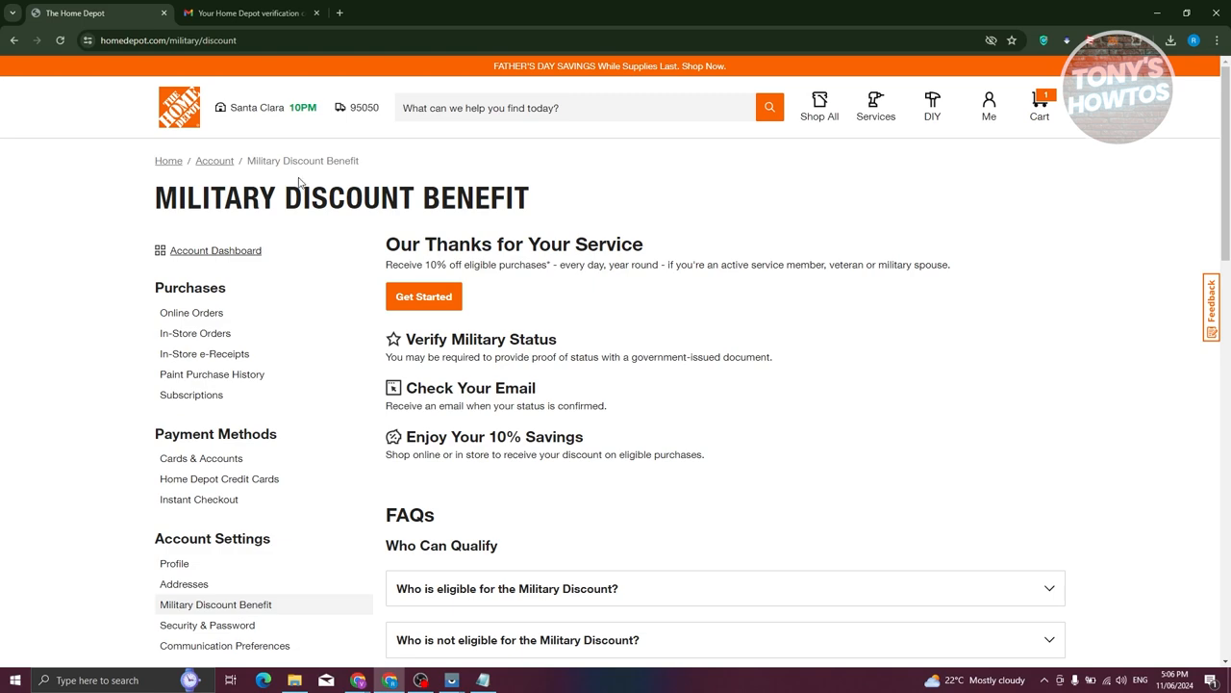
# Expand the eligibility, spouse eligibility and enrollment answers in the FAQs.
pyautogui.scroll(-3)
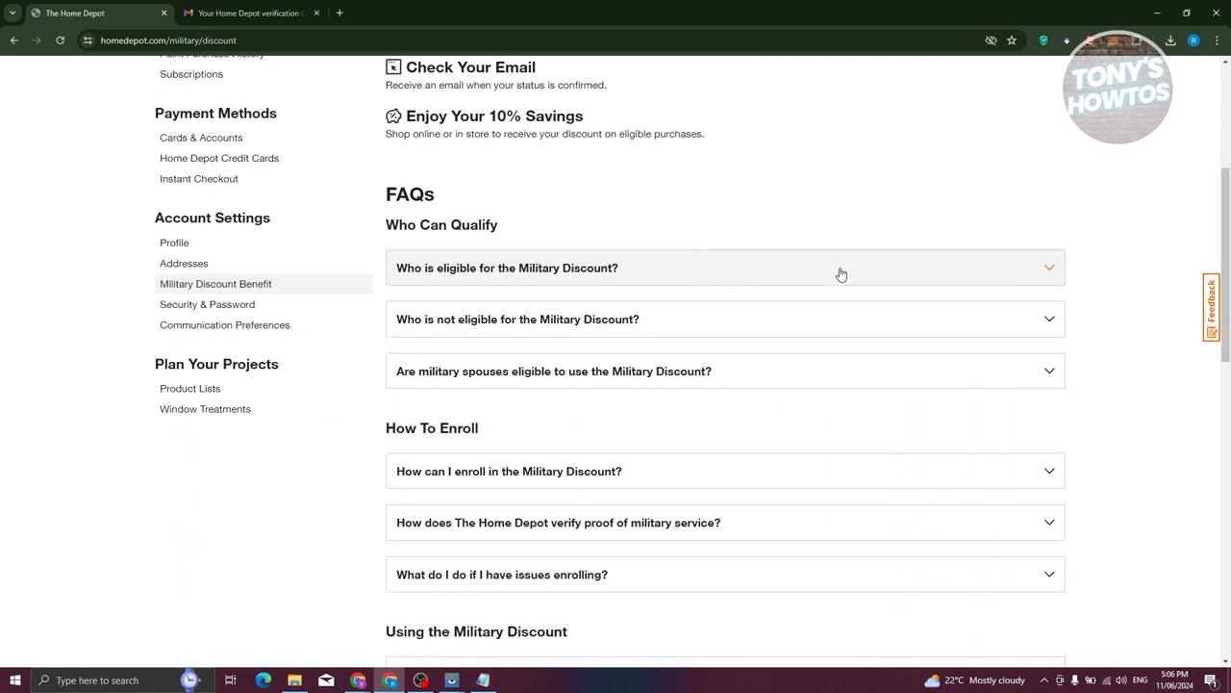
pyautogui.scroll(3)
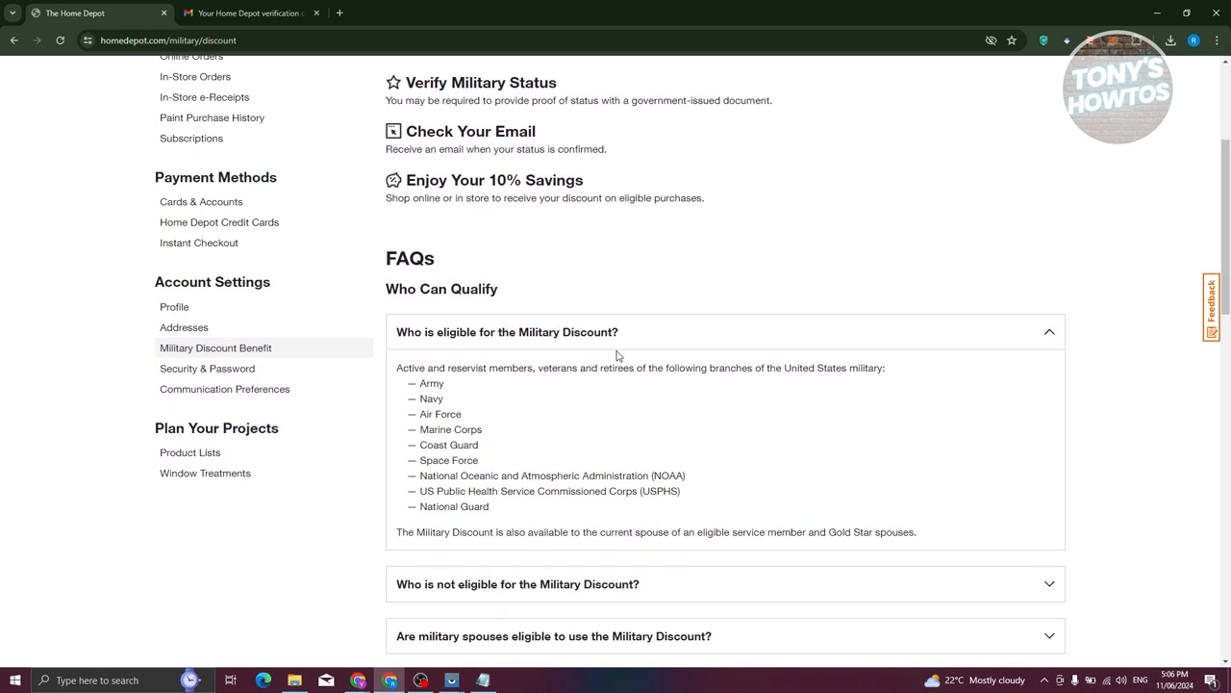
pyautogui.moveTo(507, 405)
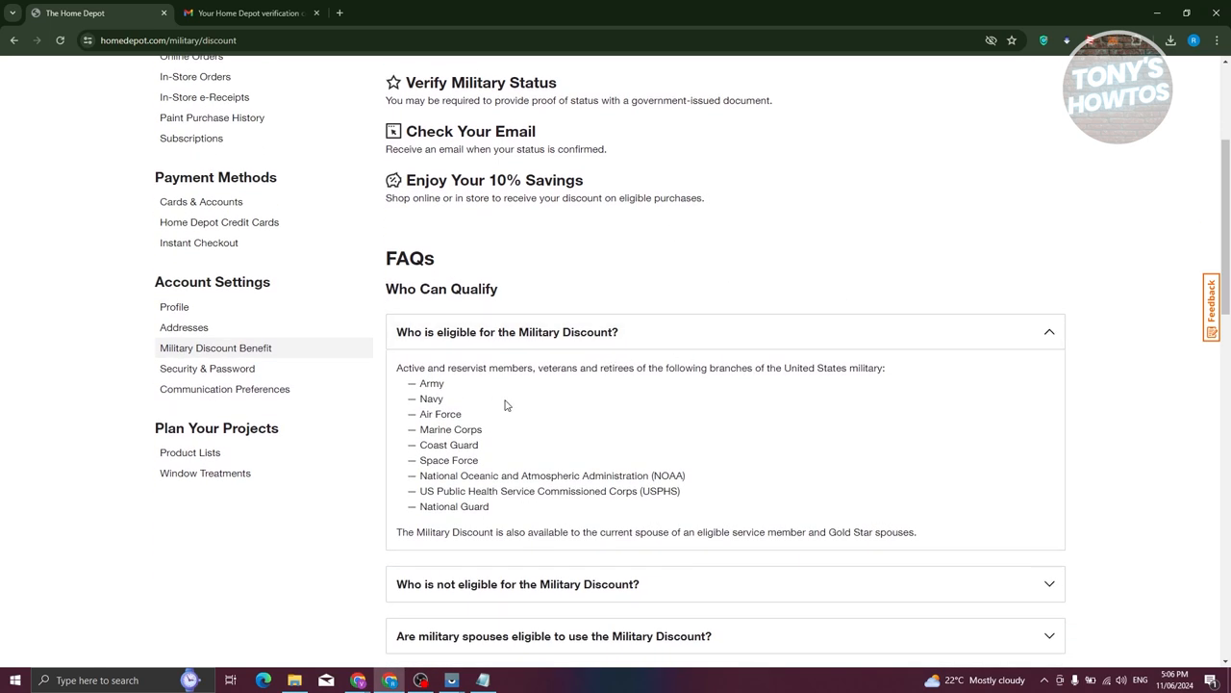
pyautogui.scroll(-3)
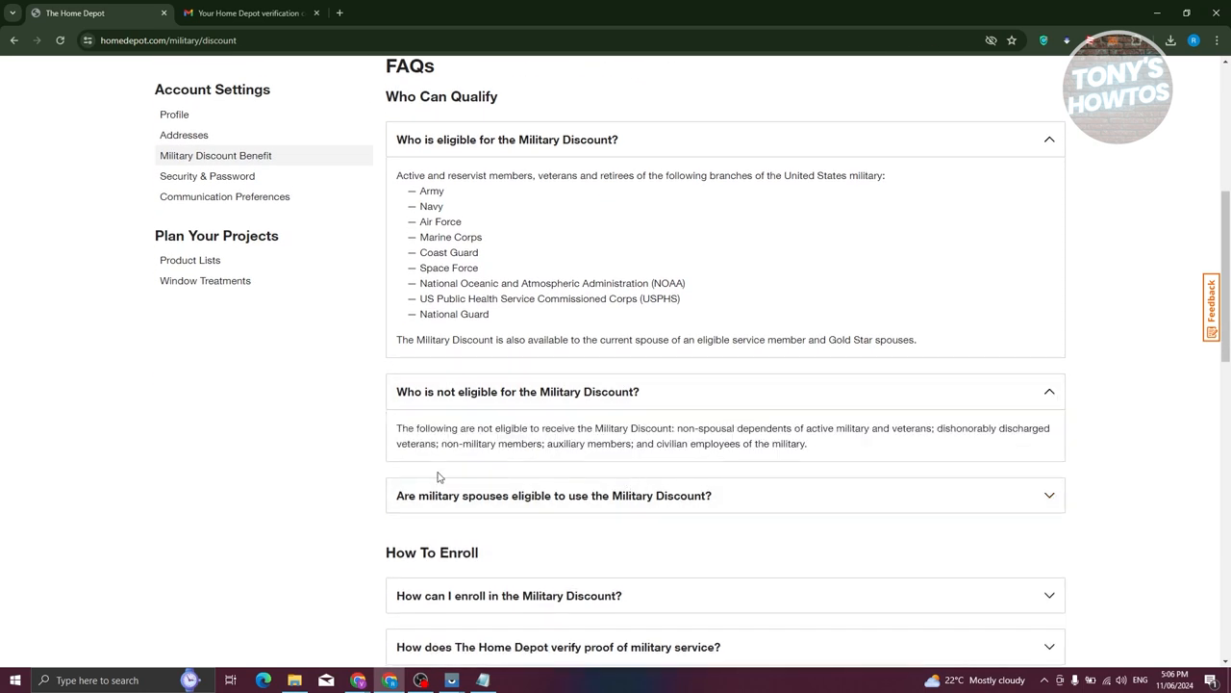
pyautogui.moveTo(668, 455)
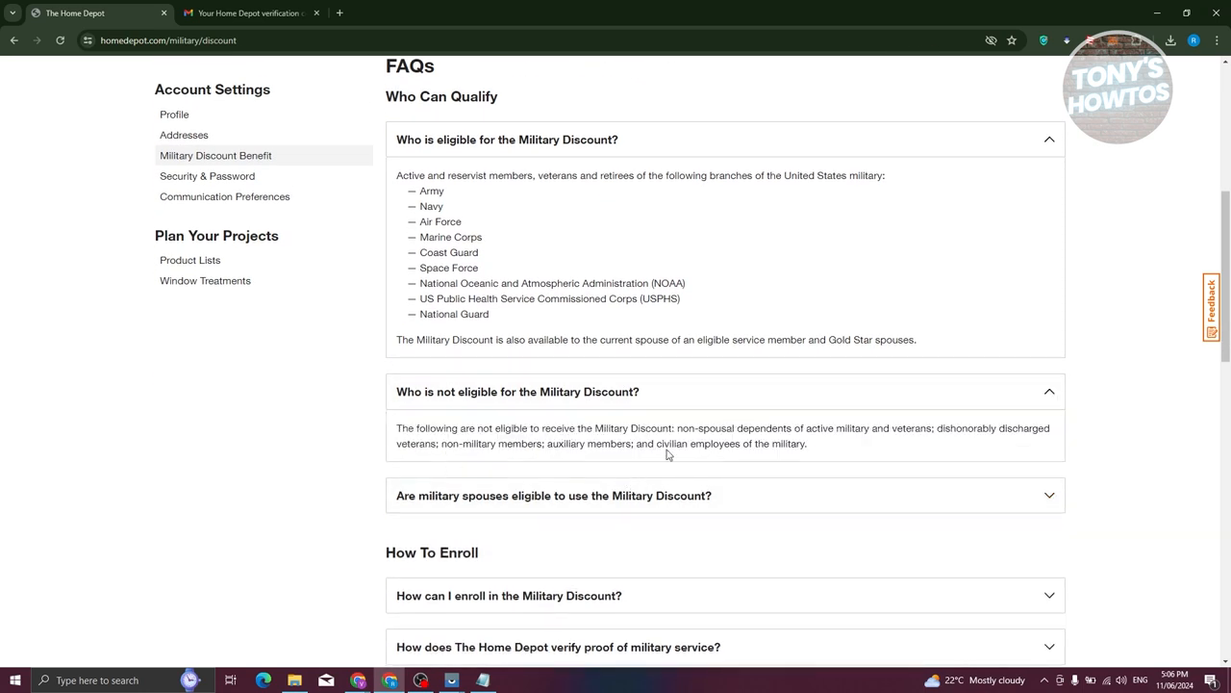
pyautogui.moveTo(864, 453)
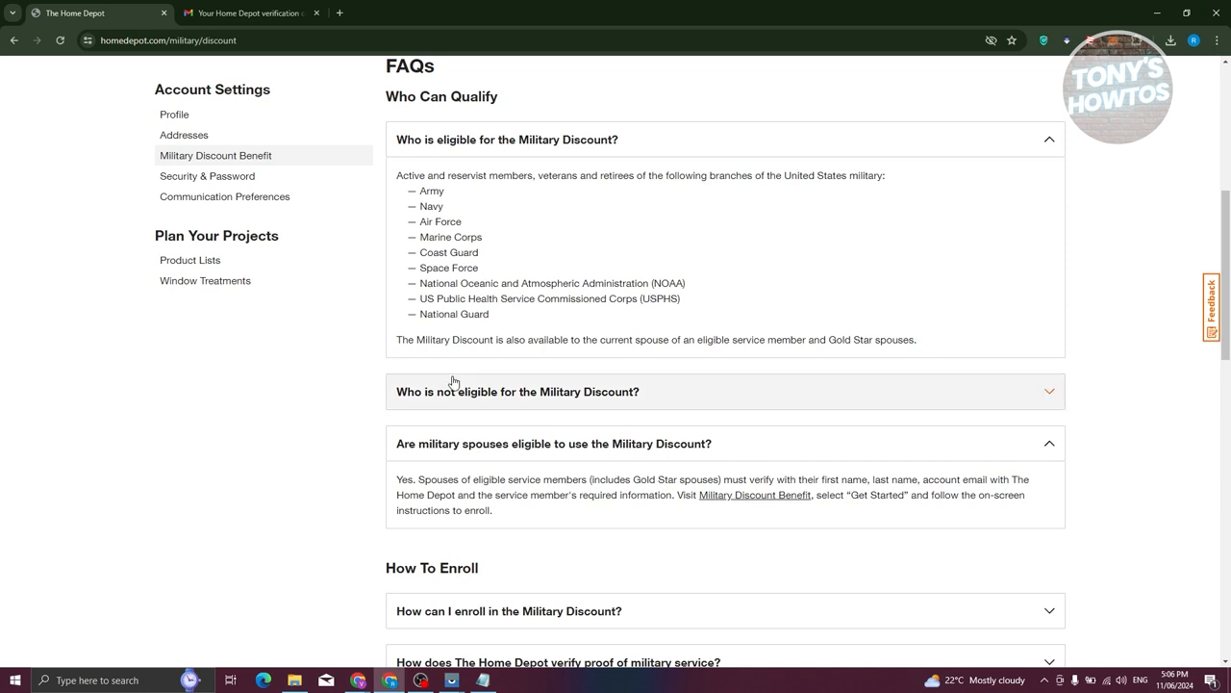
pyautogui.scroll(-3)
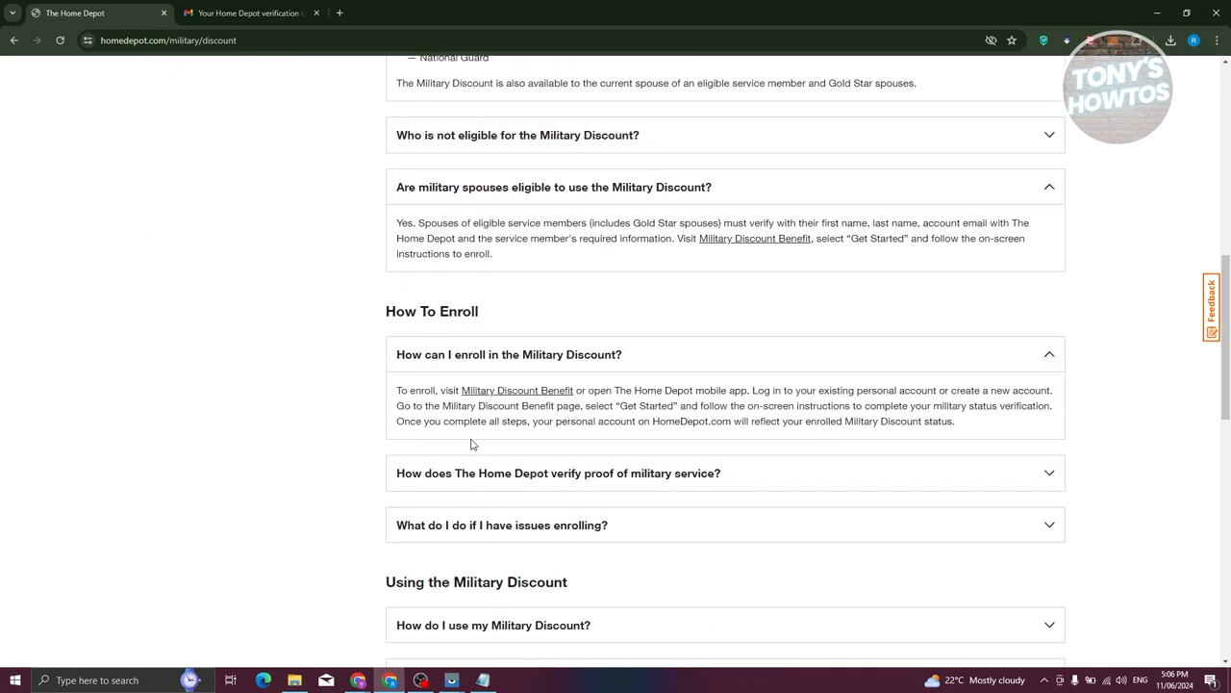
pyautogui.moveTo(516, 390)
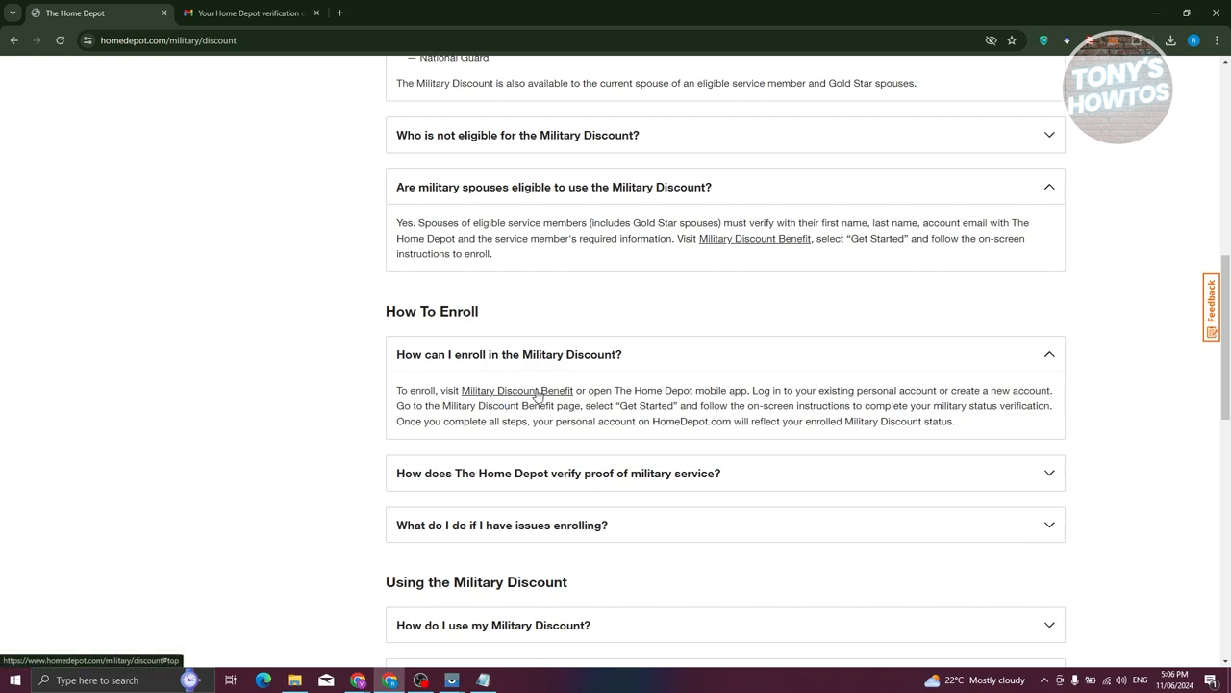
# Open the Military Verification form and choose Active Duty as the military status.
pyautogui.click(517, 389)
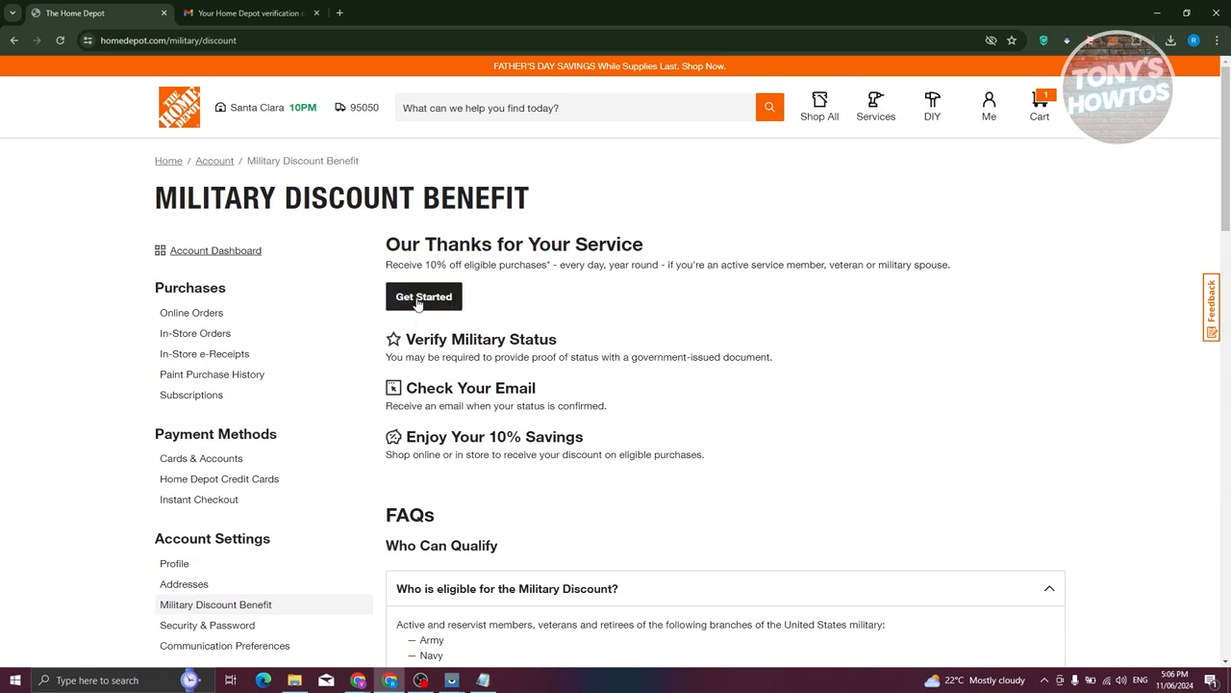
pyautogui.click(425, 296)
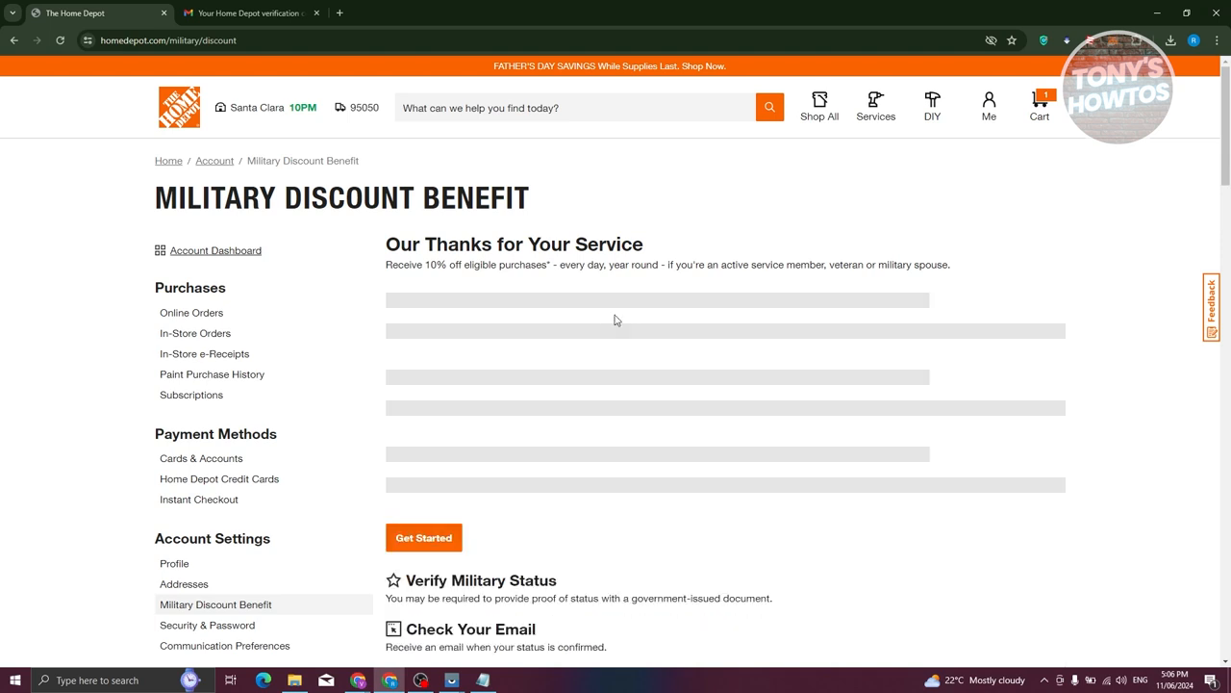
pyautogui.click(423, 537)
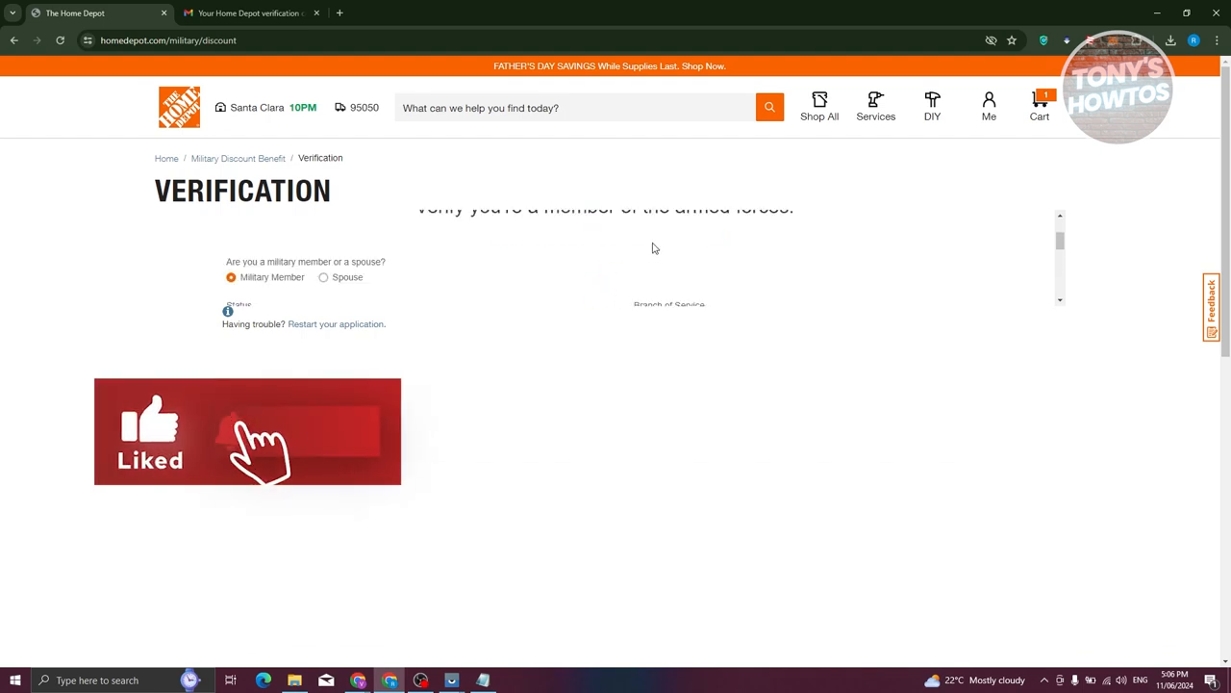
pyautogui.scroll(3)
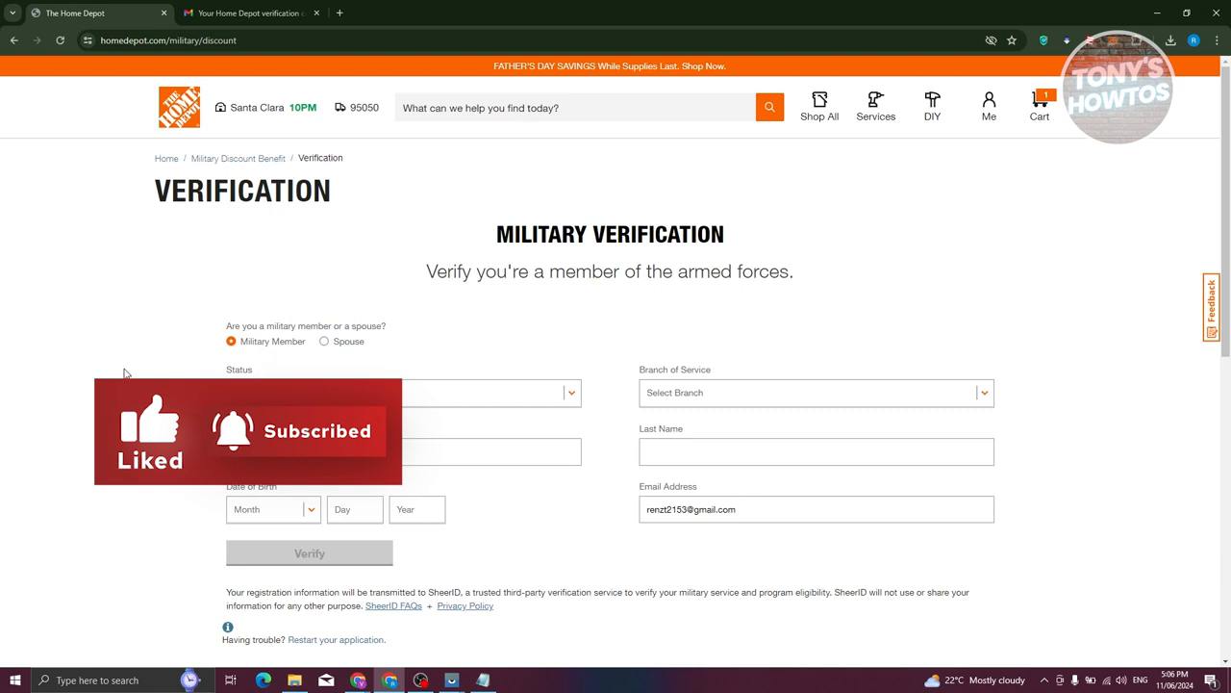
pyautogui.scroll(-3)
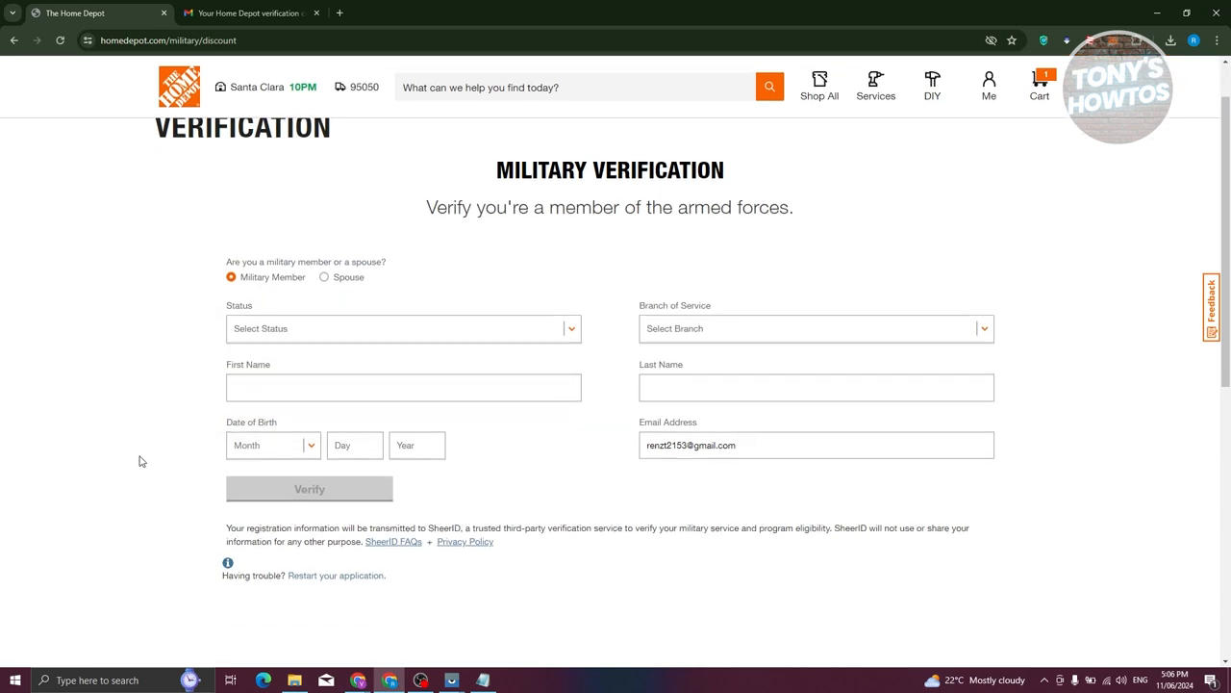
pyautogui.moveTo(243, 328)
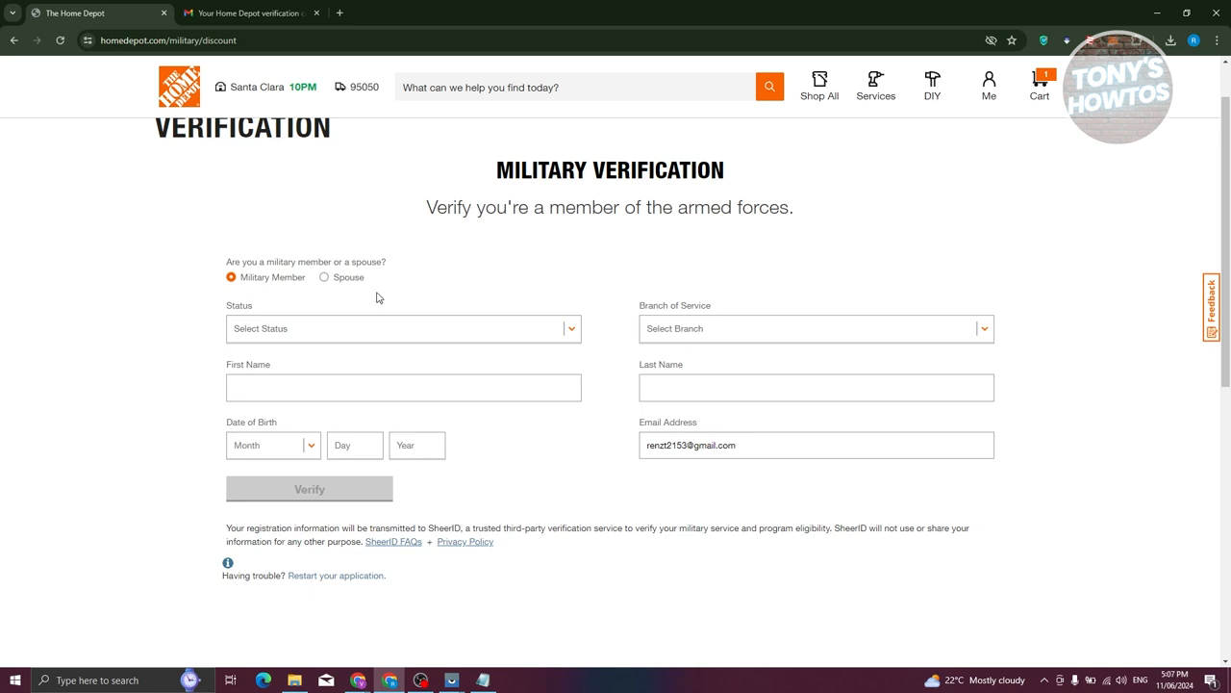
pyautogui.click(309, 489)
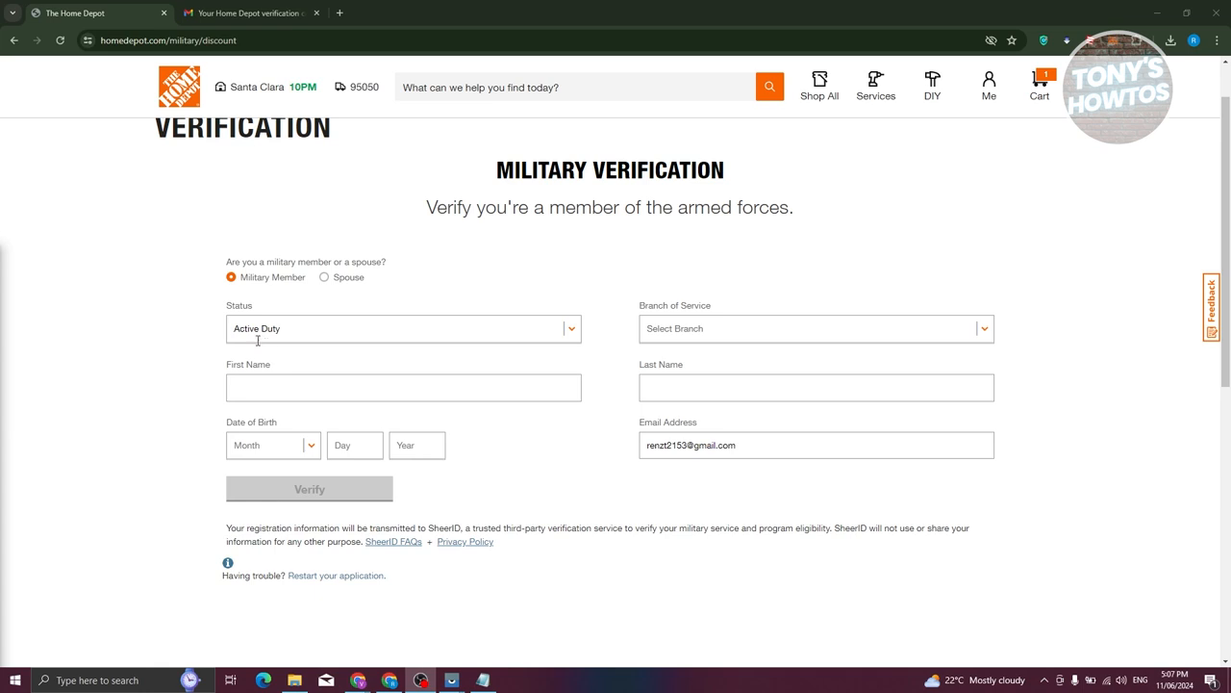
pyautogui.moveTo(134, 231)
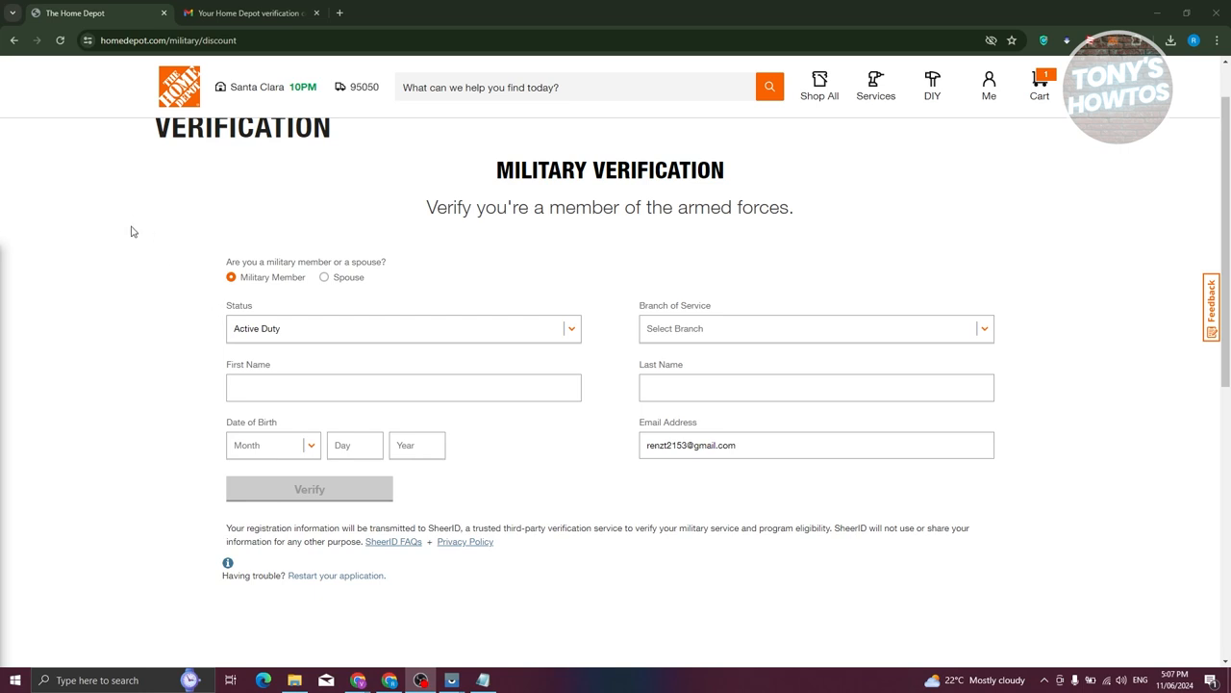
# Go back, pick Get Started under Military Discount, and continue with the prefilled email.
pyautogui.click(15, 40)
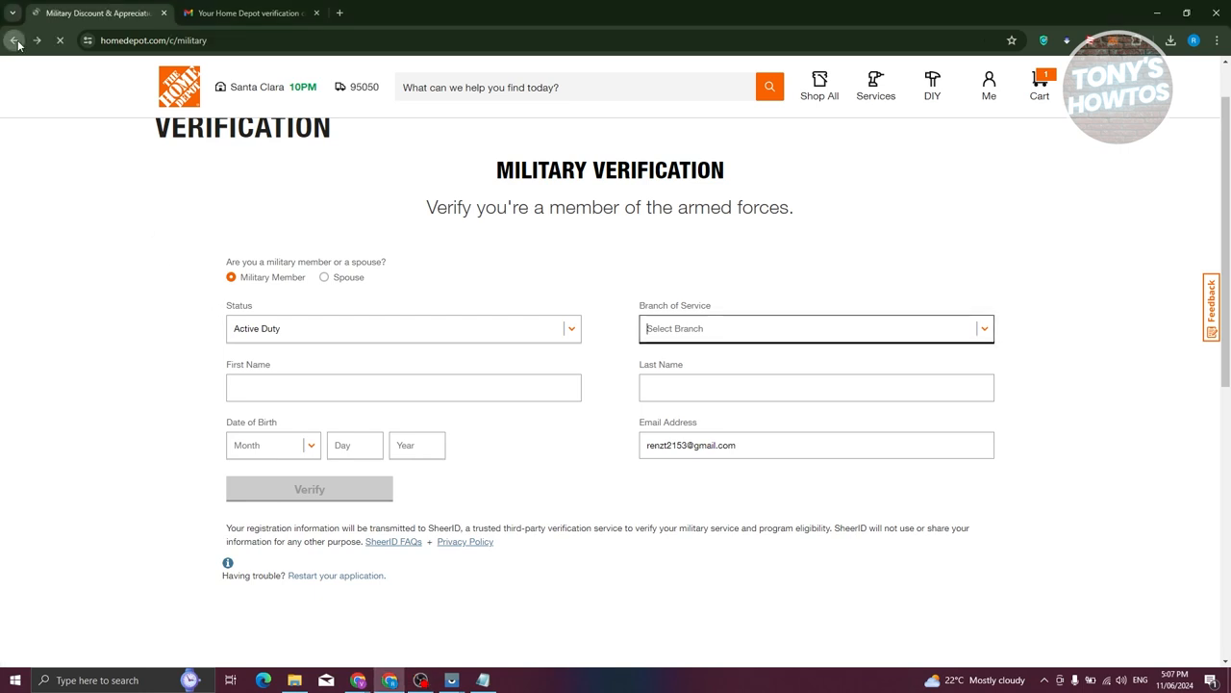
pyautogui.click(13, 40)
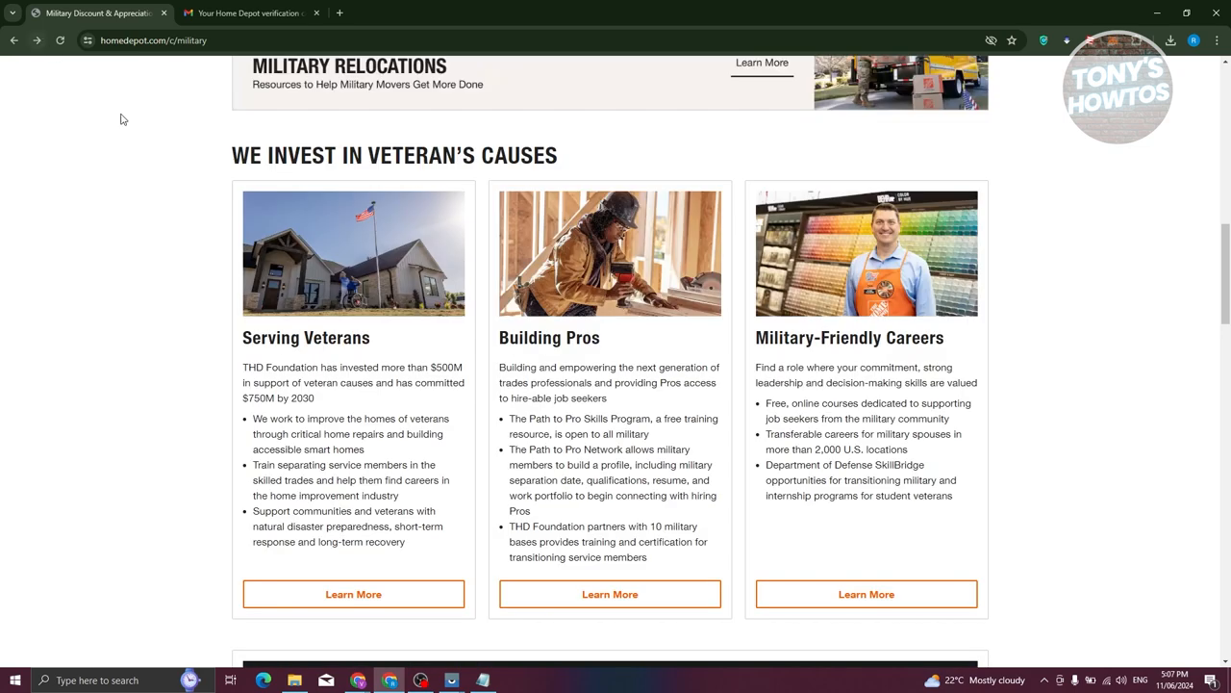
pyautogui.scroll(3)
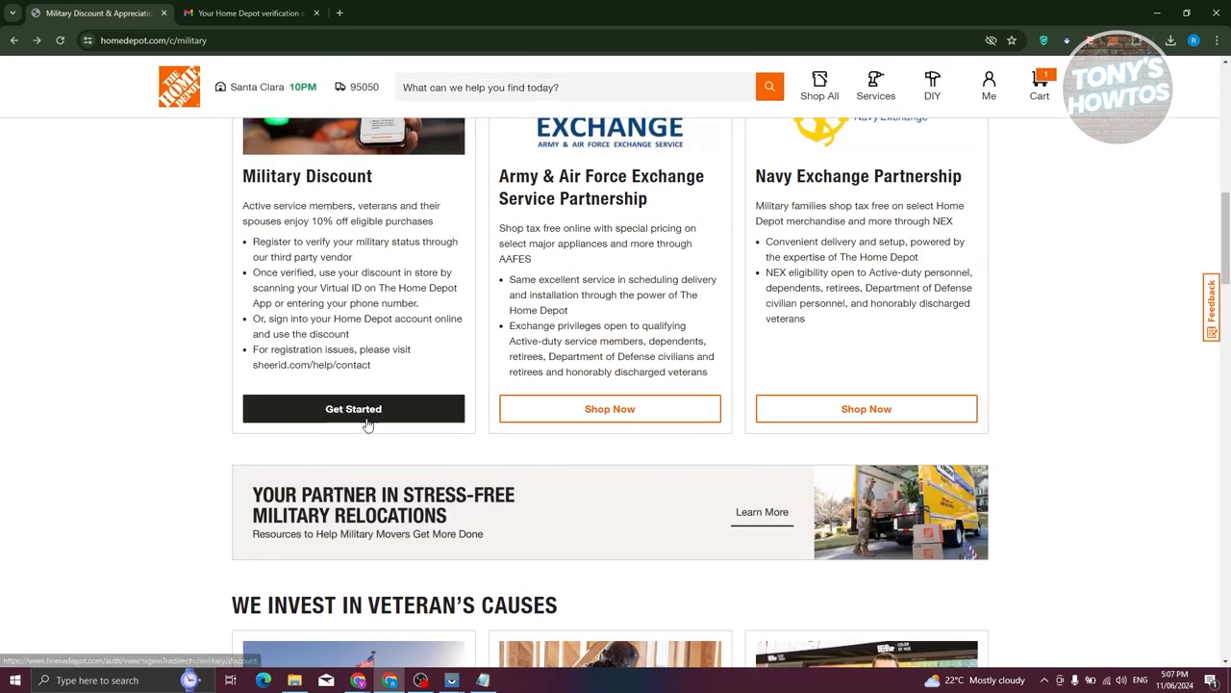
pyautogui.click(353, 408)
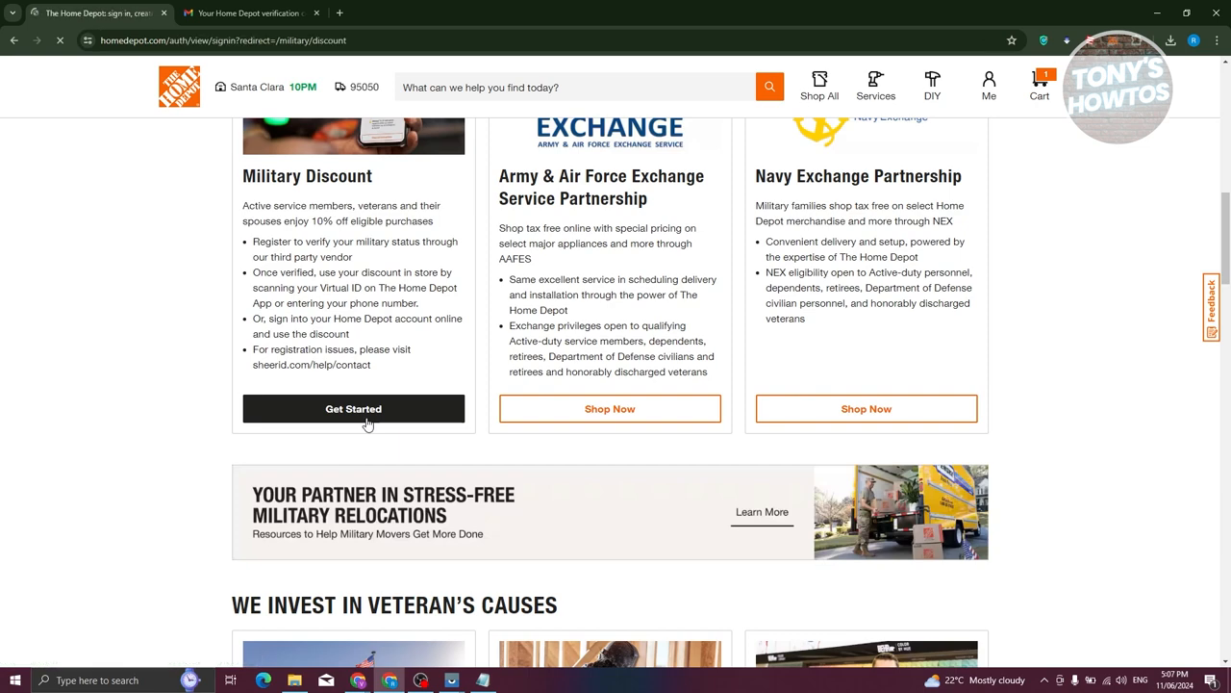
pyautogui.click(353, 408)
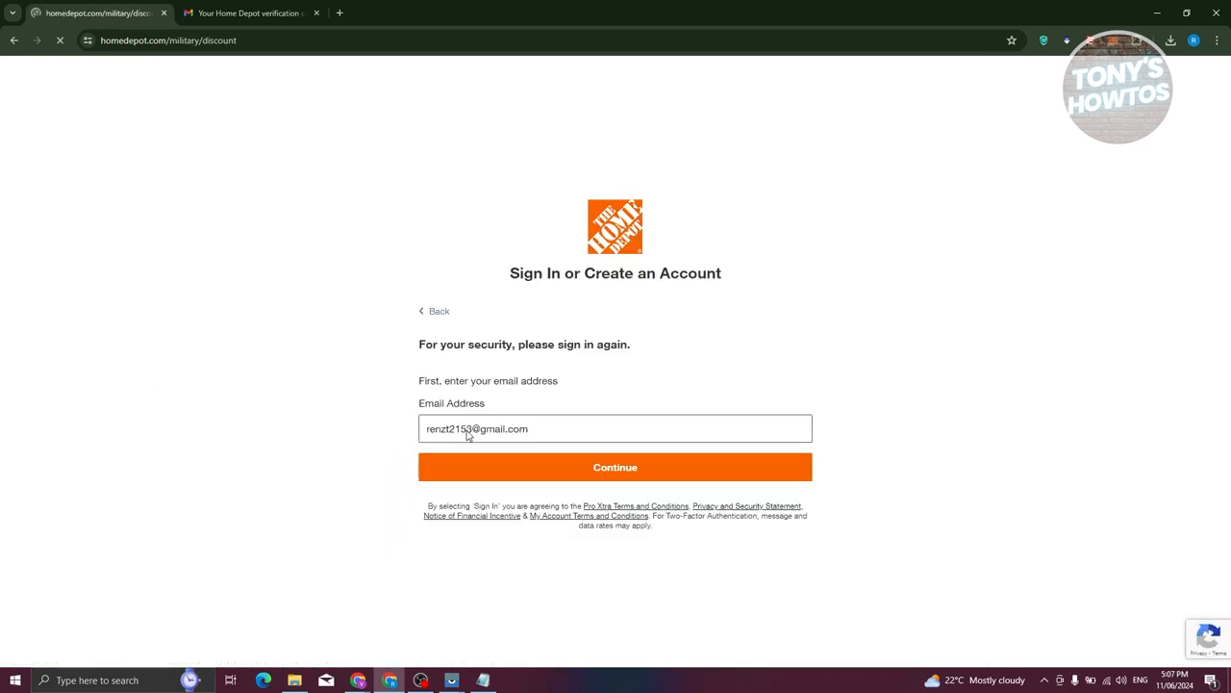
pyautogui.click(614, 467)
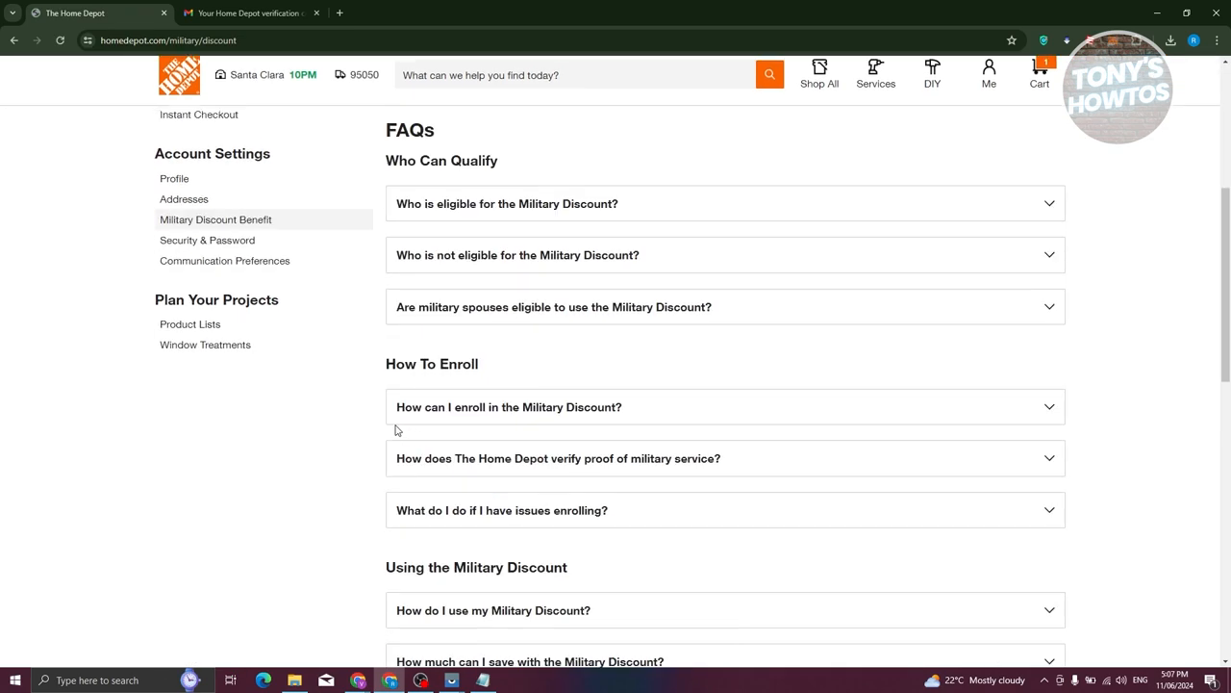
# Scroll down to the 'How do I use my Military Discount?' FAQ and expand its answer.
pyautogui.scroll(-3)
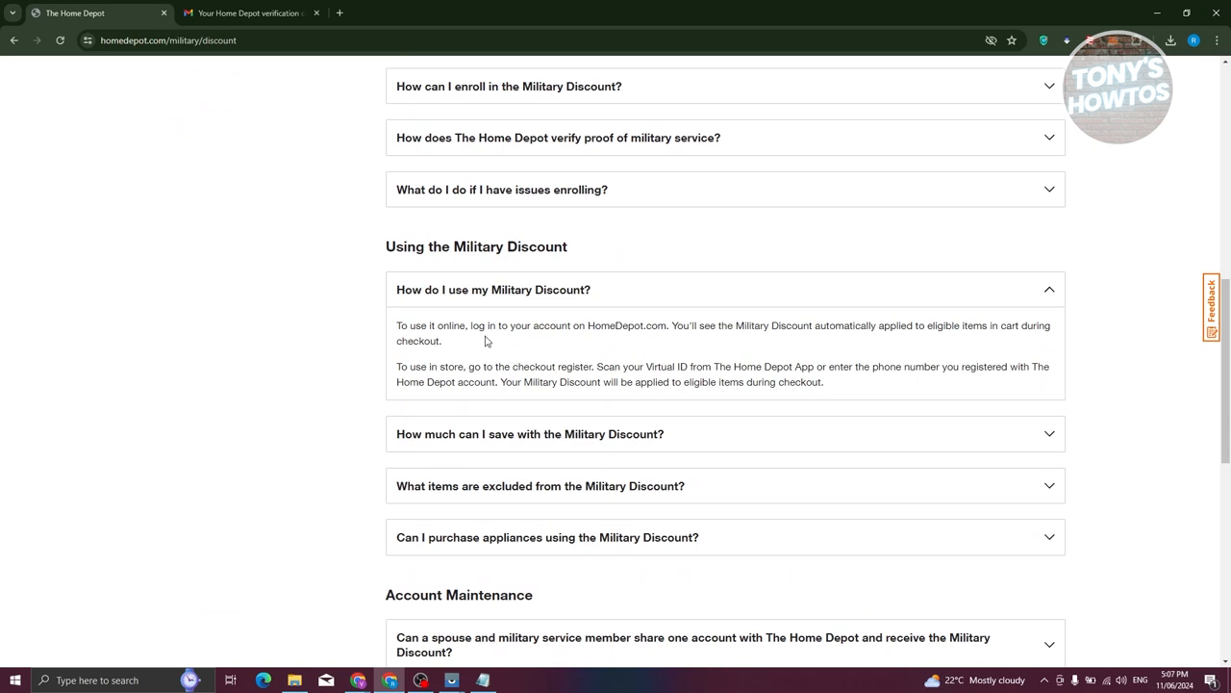
pyautogui.moveTo(505, 342)
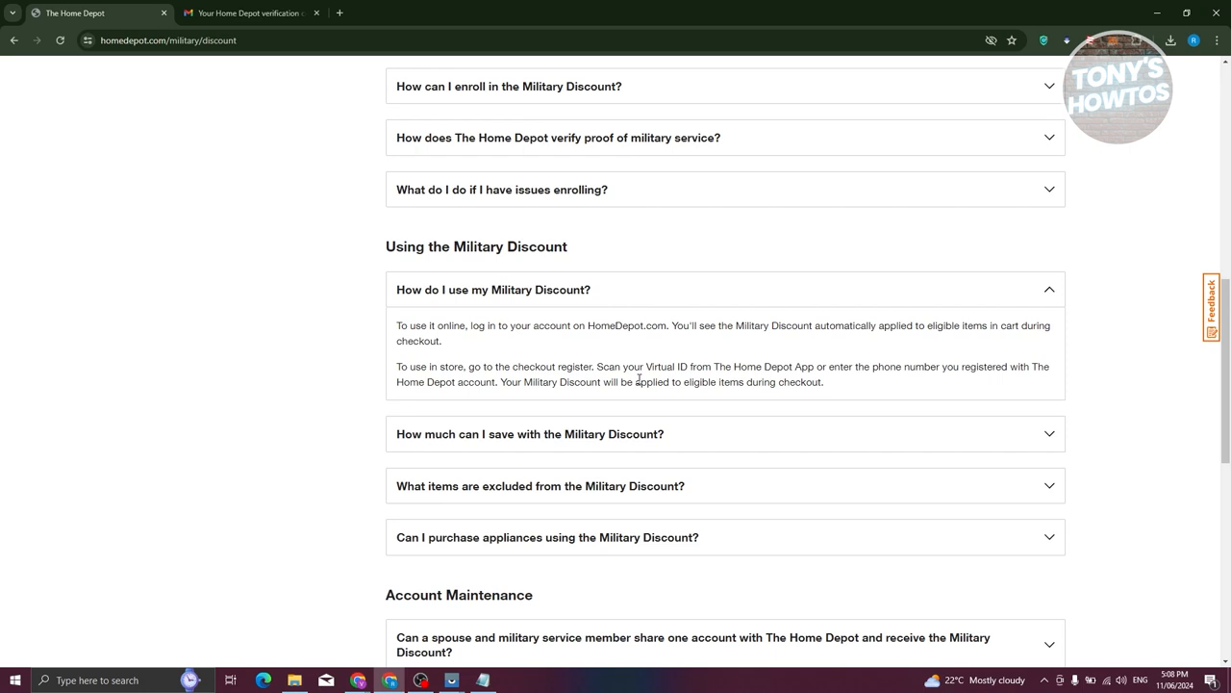
pyautogui.moveTo(530, 486)
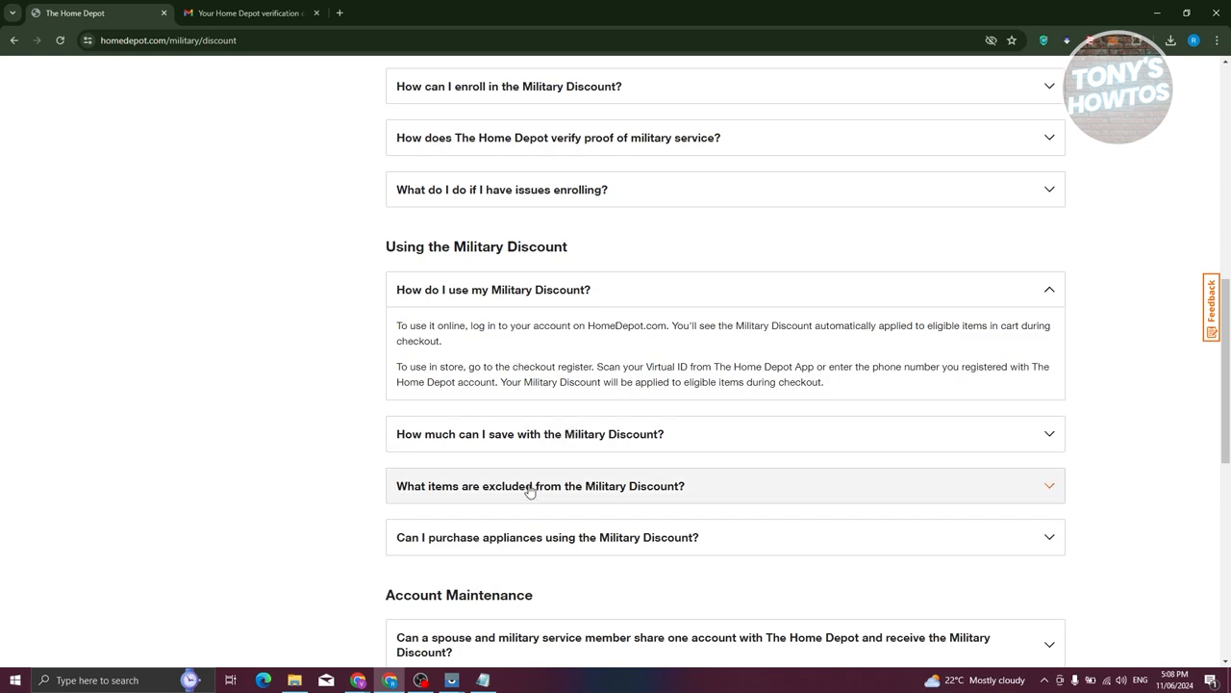
pyautogui.moveTo(278, 233)
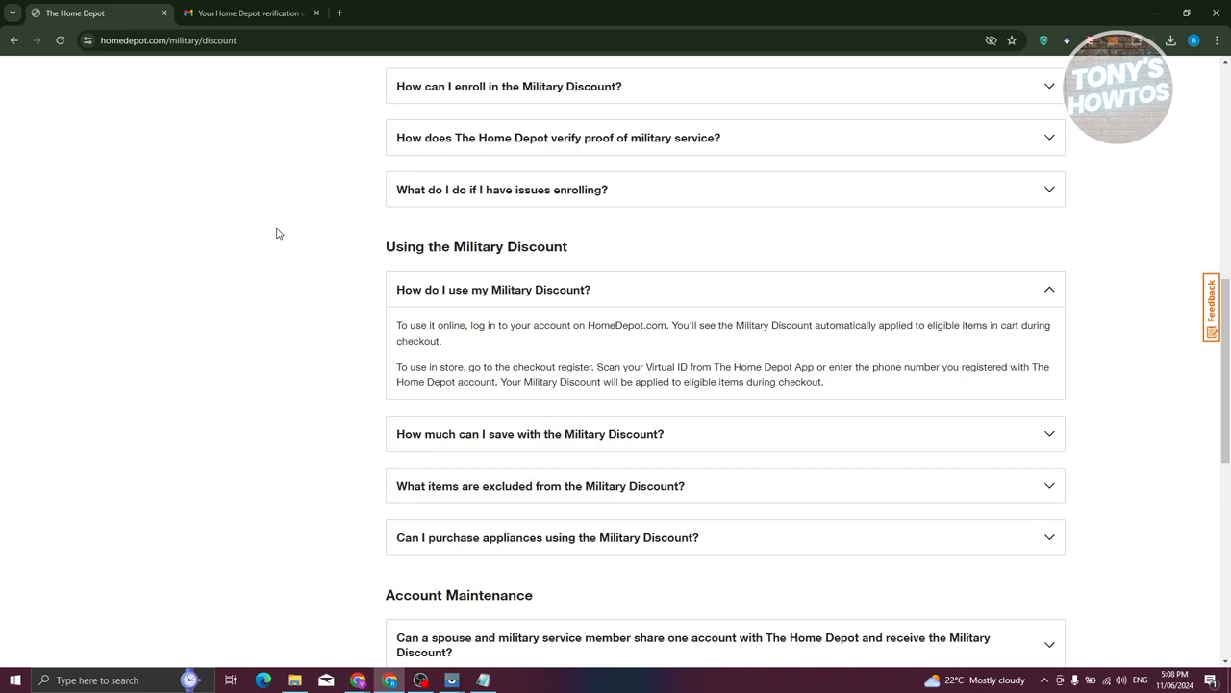
# Expand the 'What do I do if I have issues enrolling?' FAQ, then scroll back to the top.
pyautogui.scroll(3)
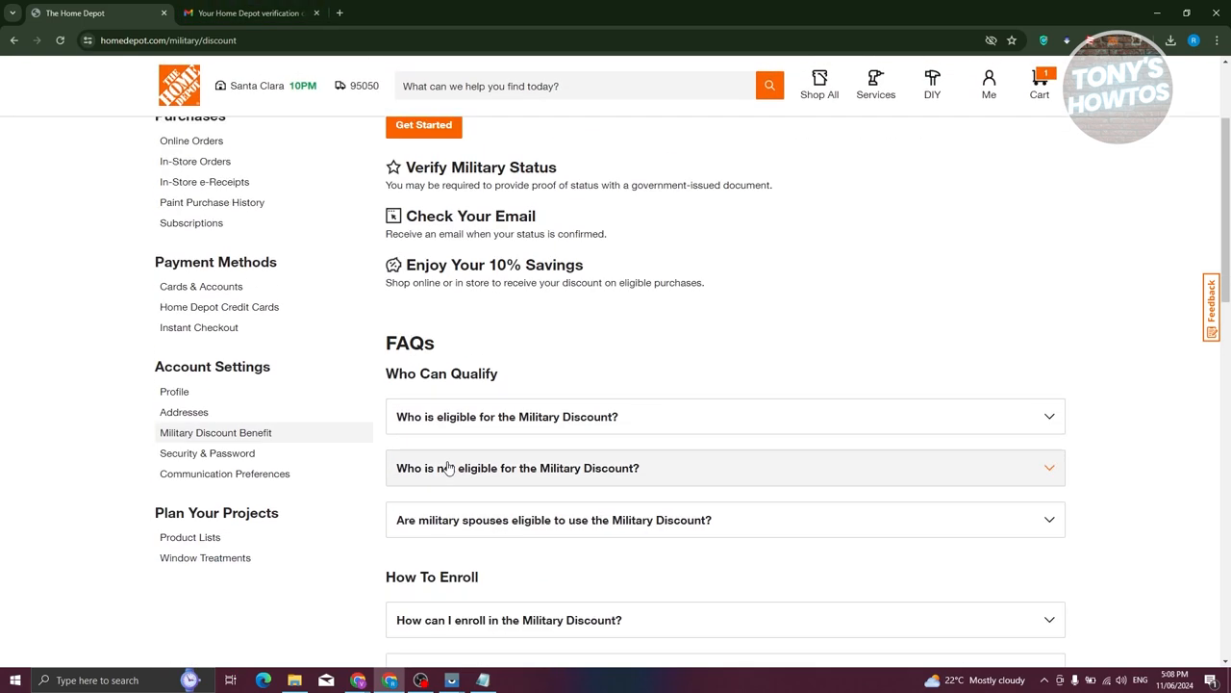
pyautogui.scroll(-3)
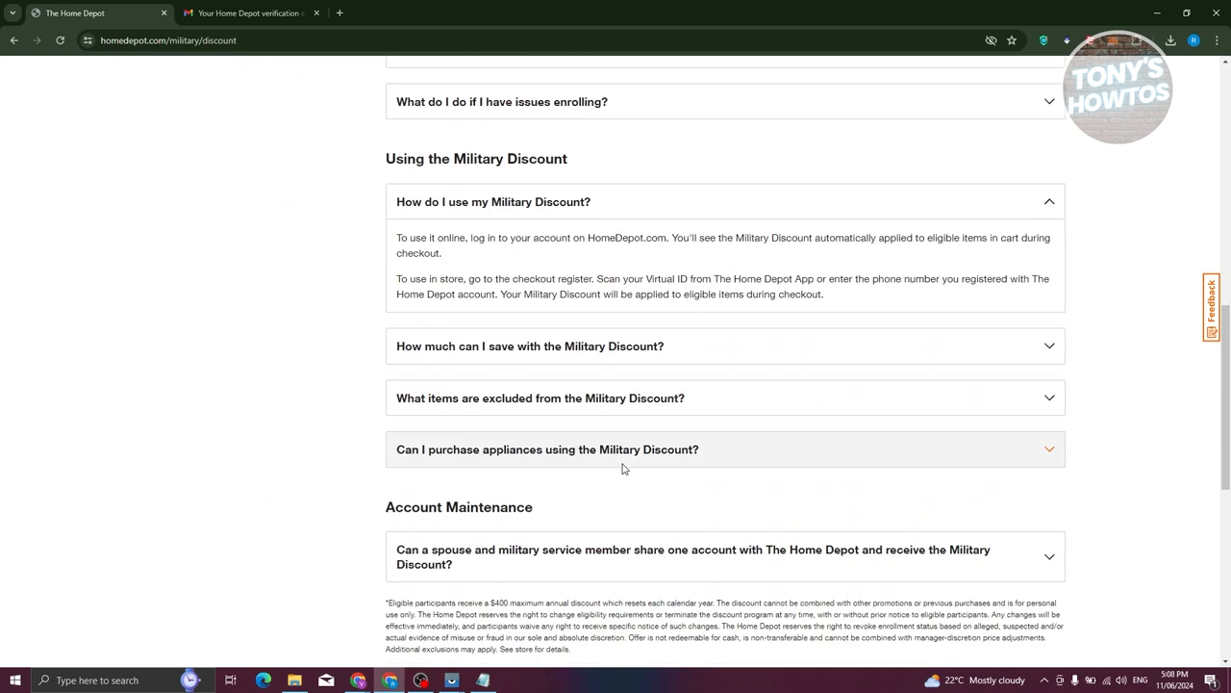
pyautogui.scroll(-3)
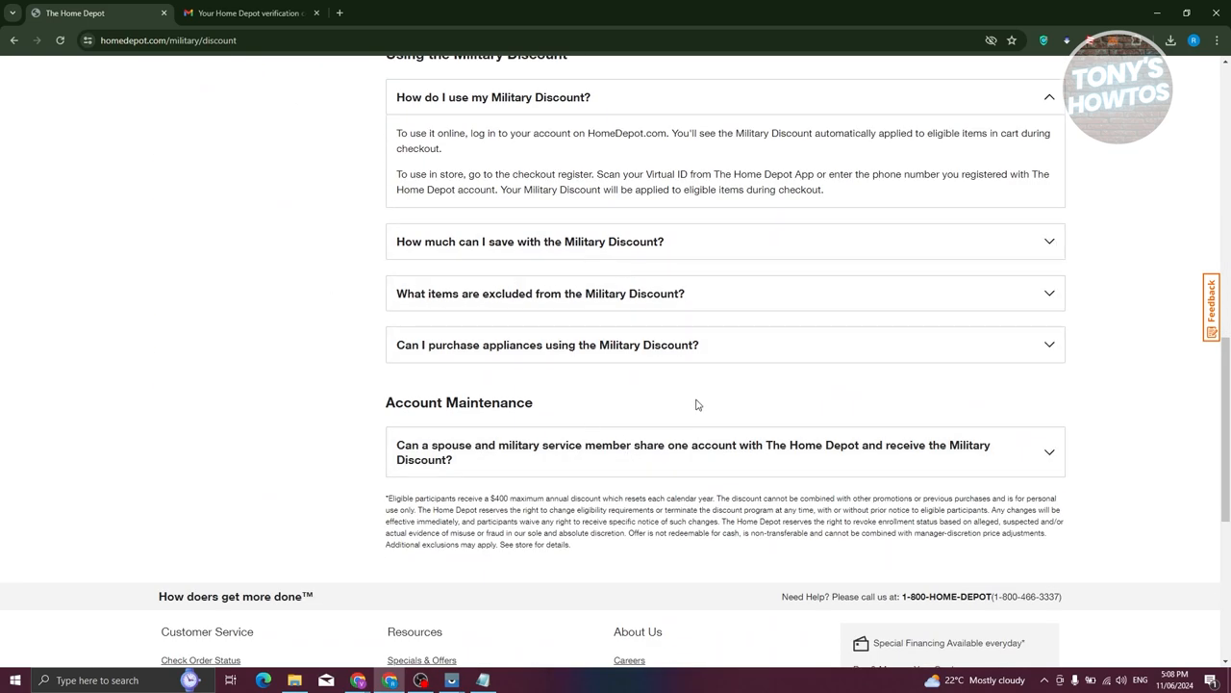
pyautogui.scroll(3)
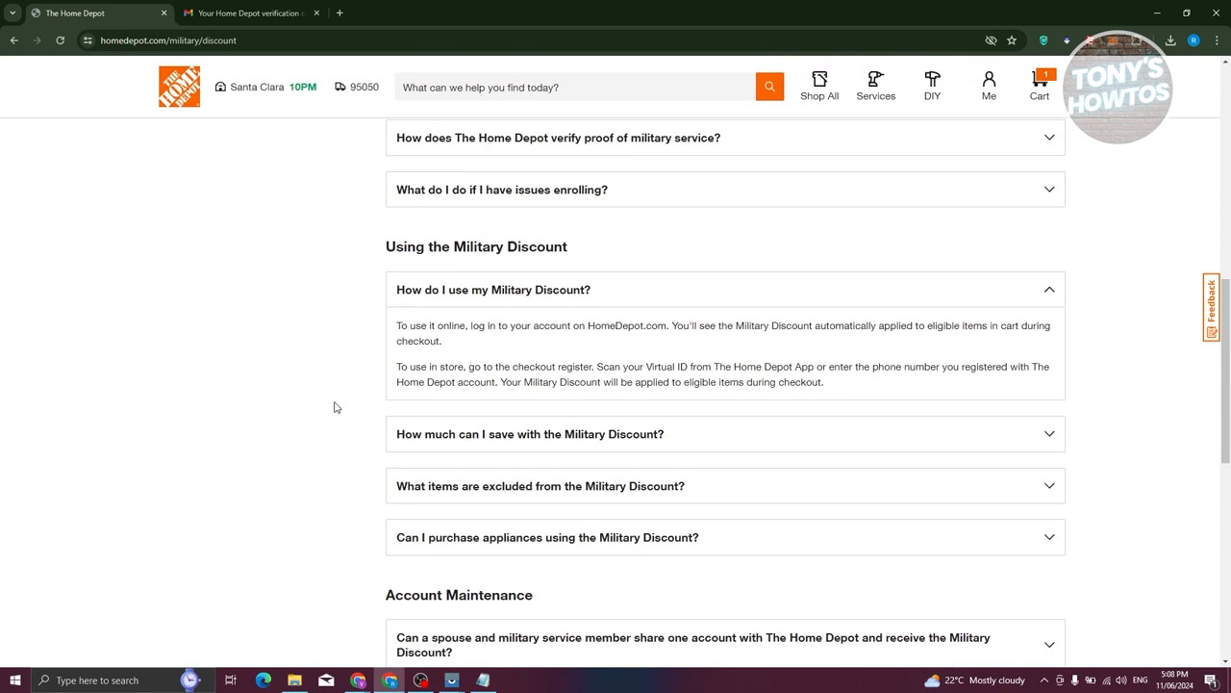
pyautogui.scroll(3)
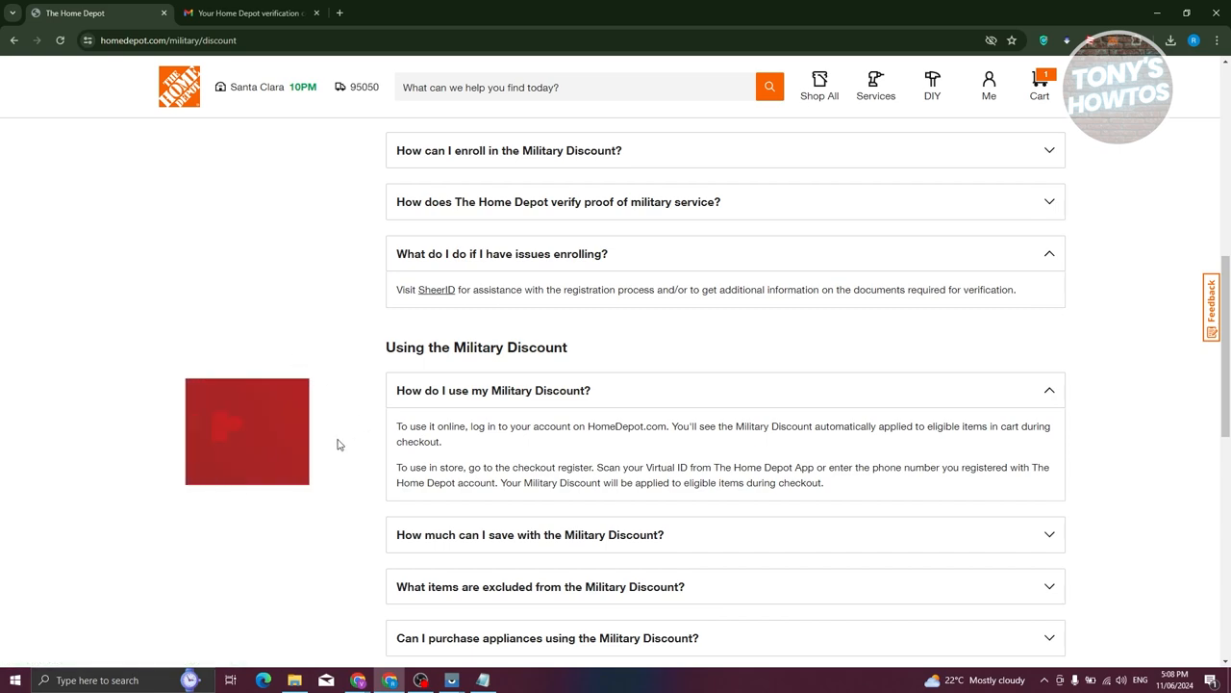
pyautogui.scroll(3)
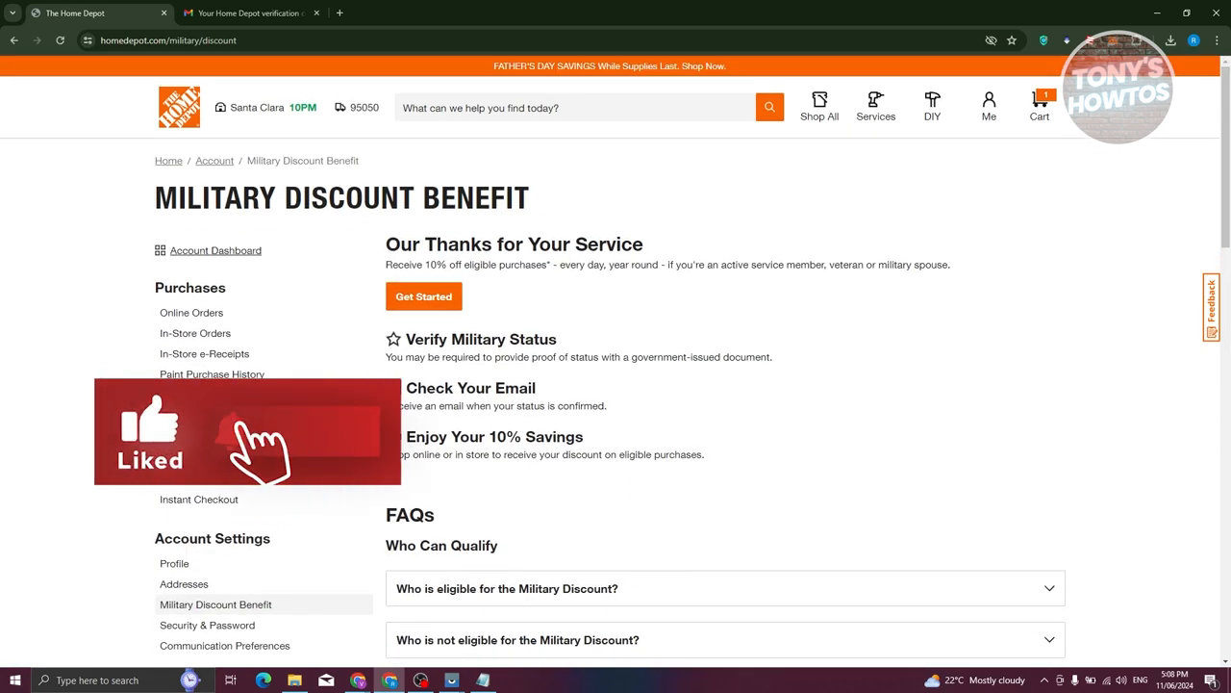